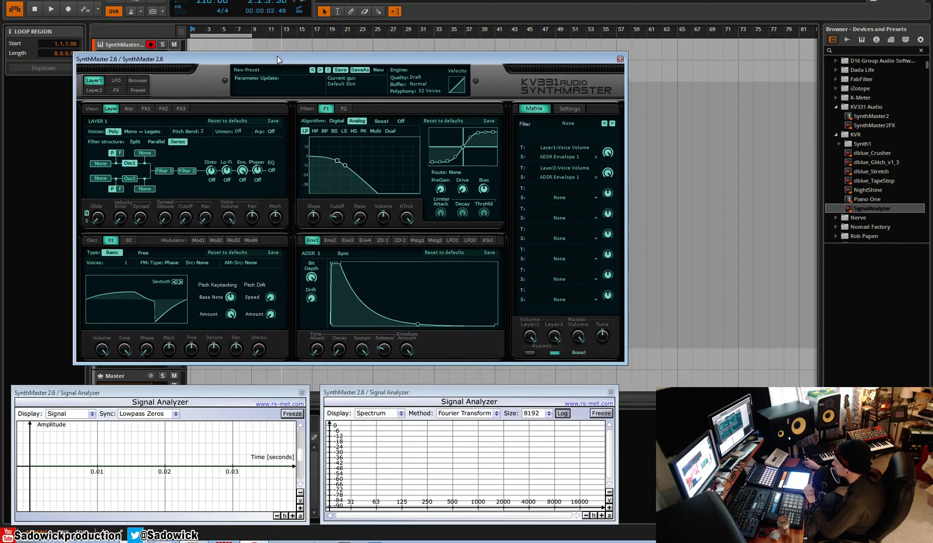
pyautogui.moveTo(168, 160)
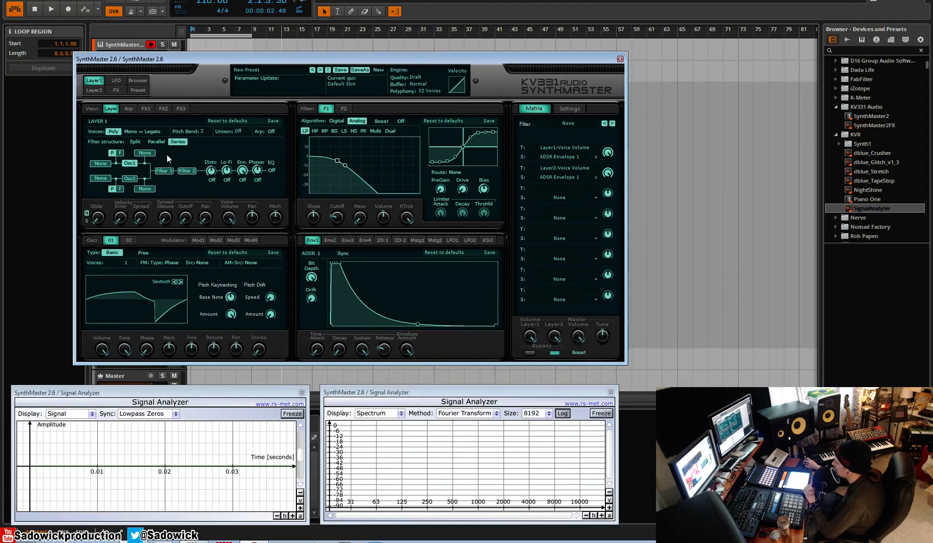
# Try Layer 1's two-filter routing in split, parallel and finally series mode.
pyautogui.click(135, 142)
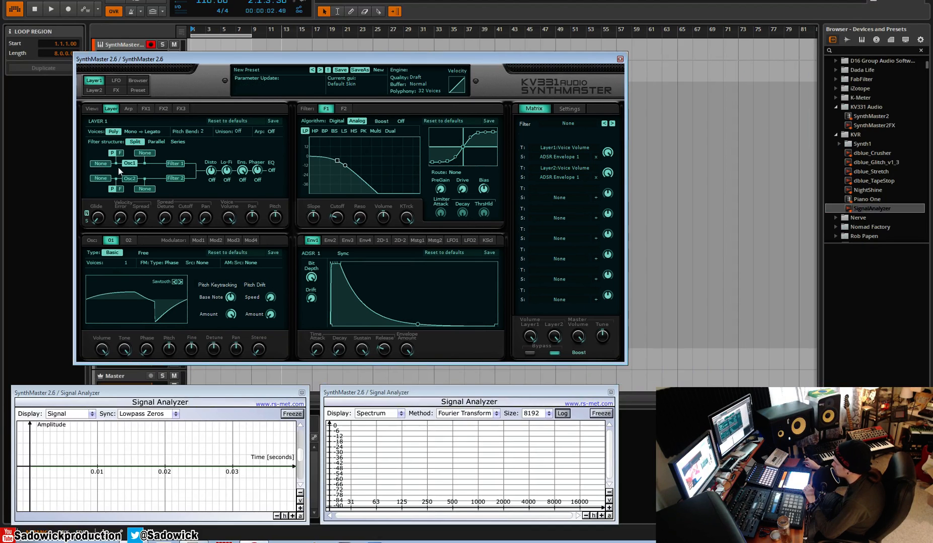
pyautogui.click(174, 179)
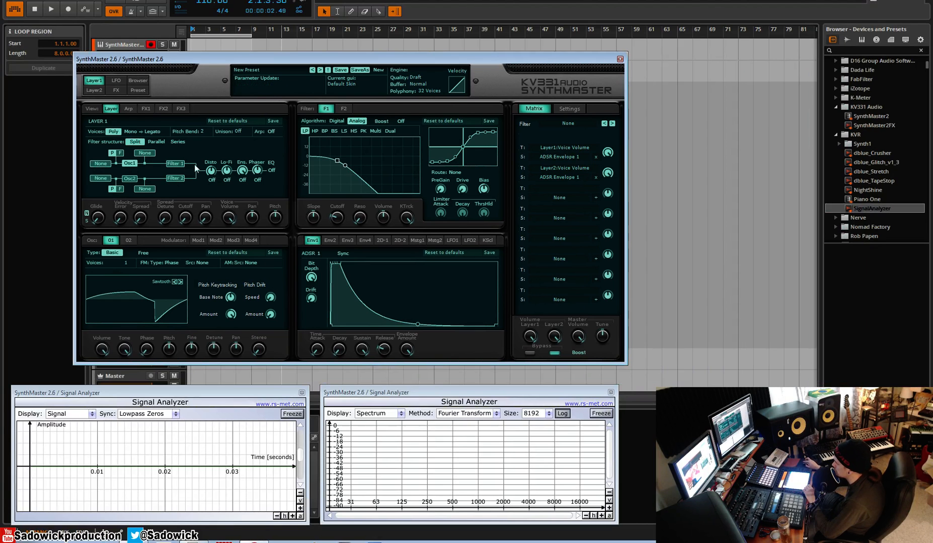
pyautogui.click(93, 80)
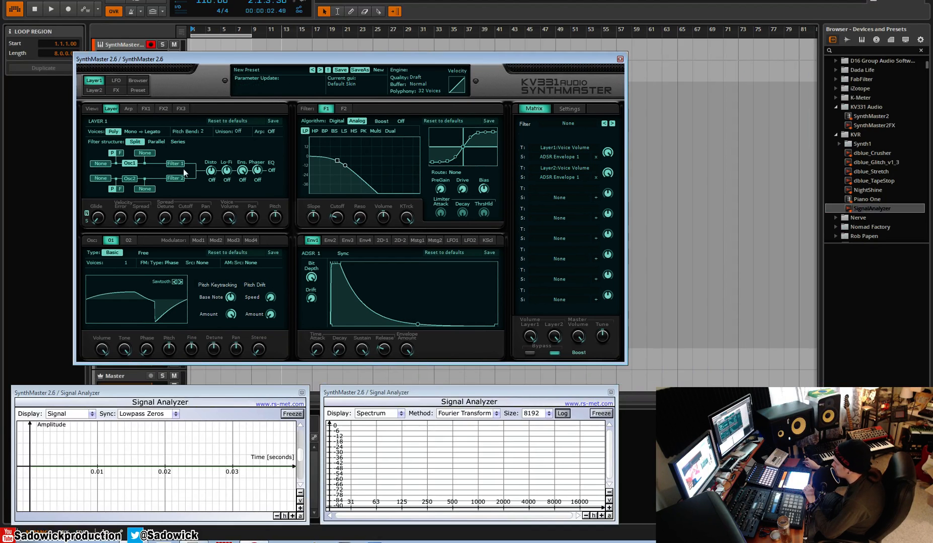
pyautogui.moveTo(183, 174)
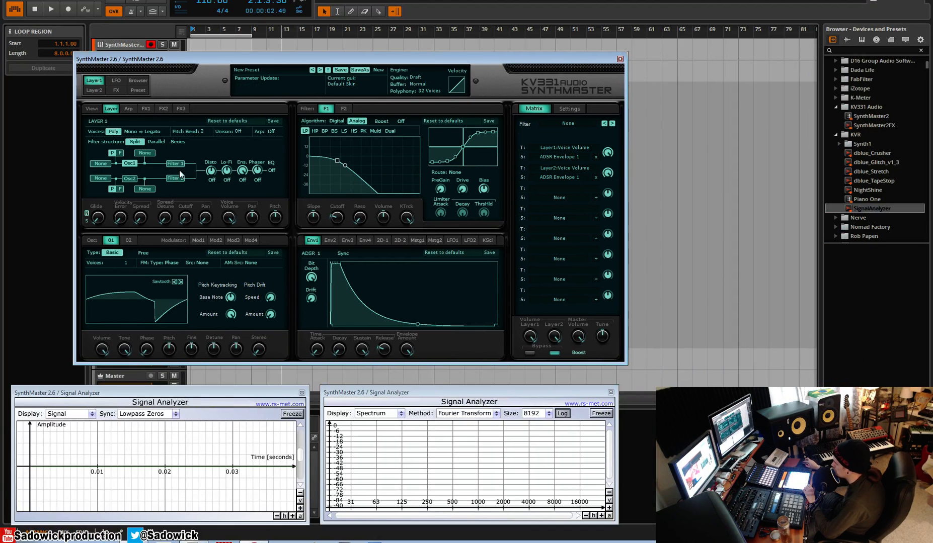
pyautogui.click(156, 142)
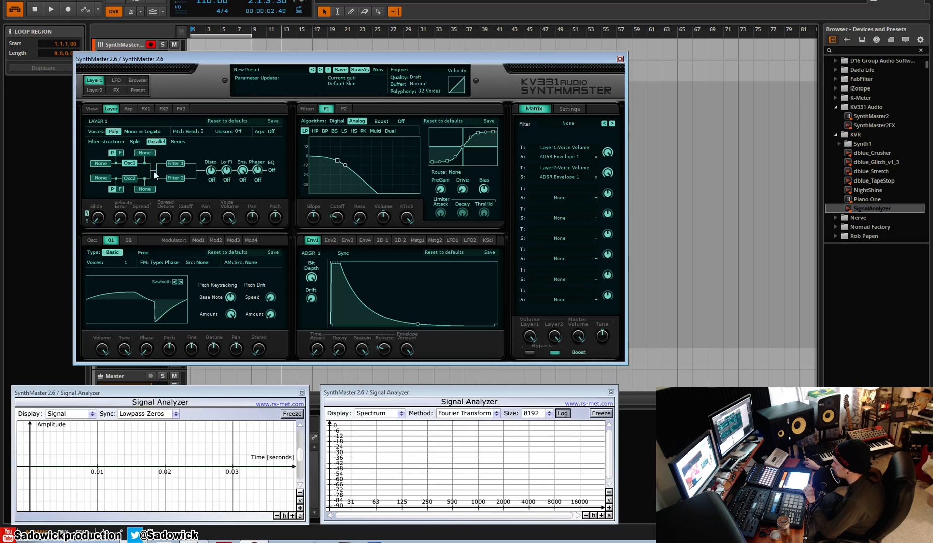
pyautogui.click(174, 164)
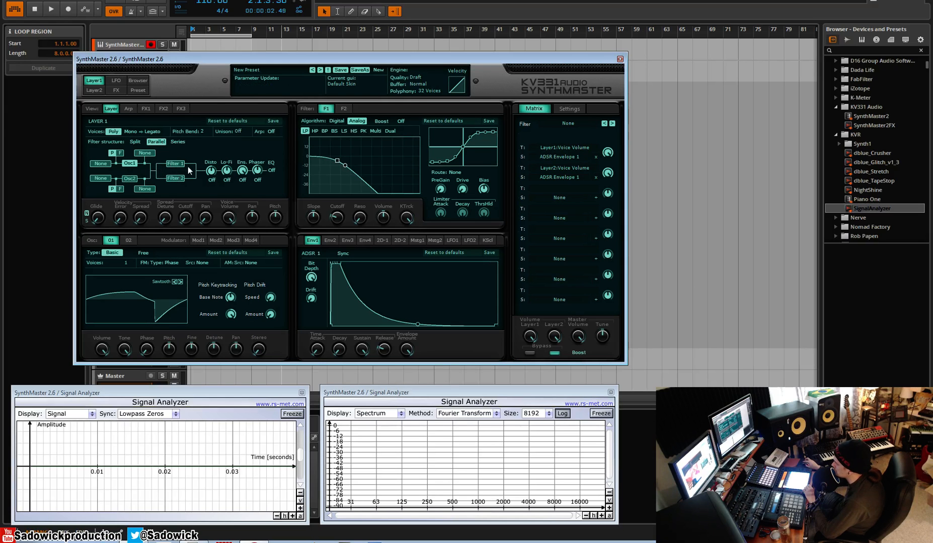
pyautogui.moveTo(168, 150)
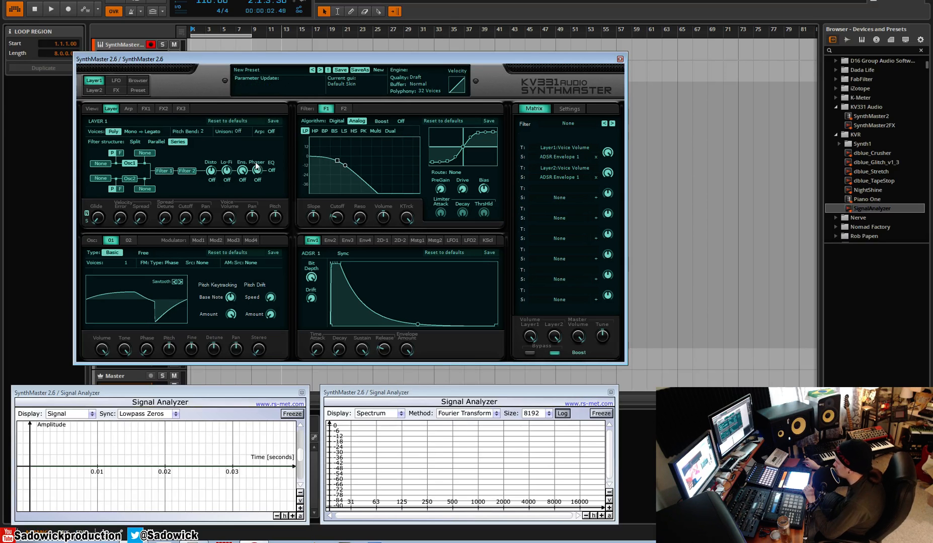
pyautogui.click(177, 142)
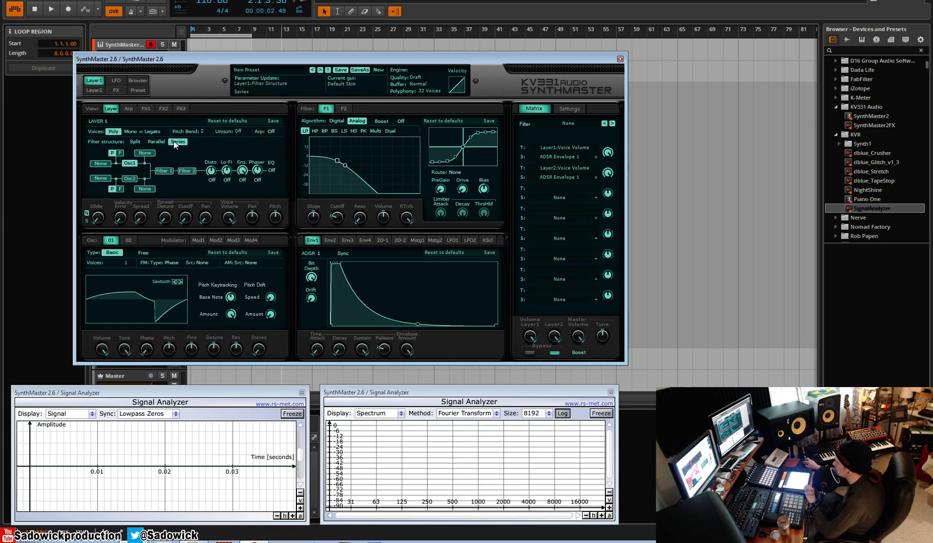
pyautogui.click(163, 171)
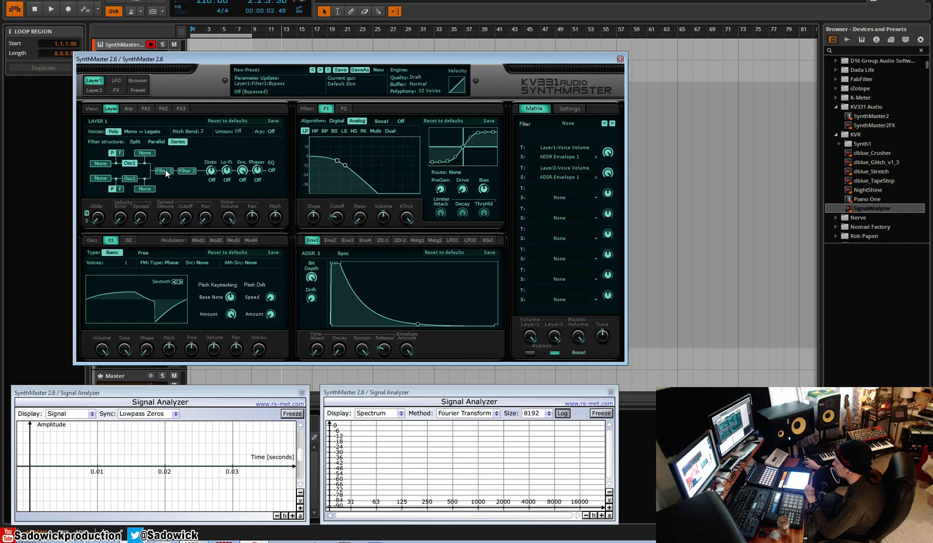
# Switch Filter 1 on and flip its algorithm between Digital and Analog, ending on Digital.
pyautogui.click(164, 171)
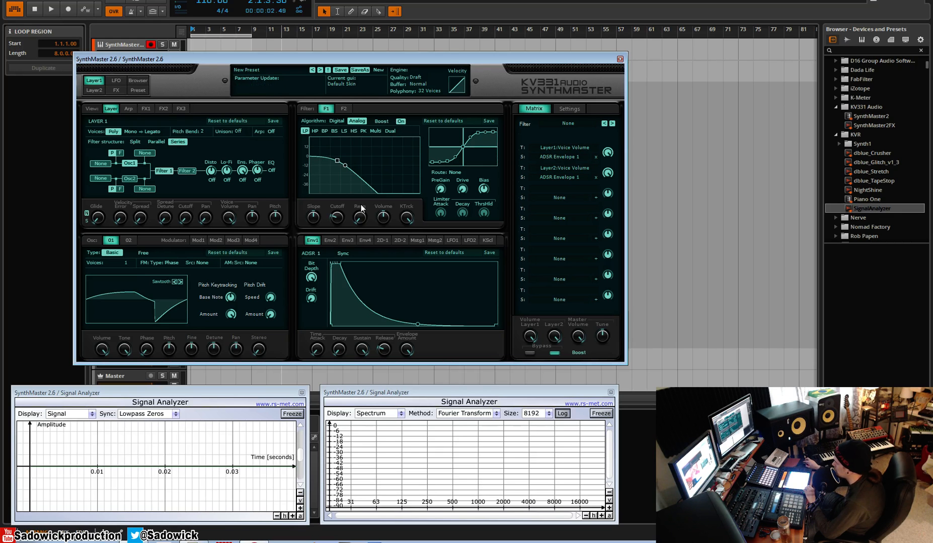
pyautogui.click(336, 122)
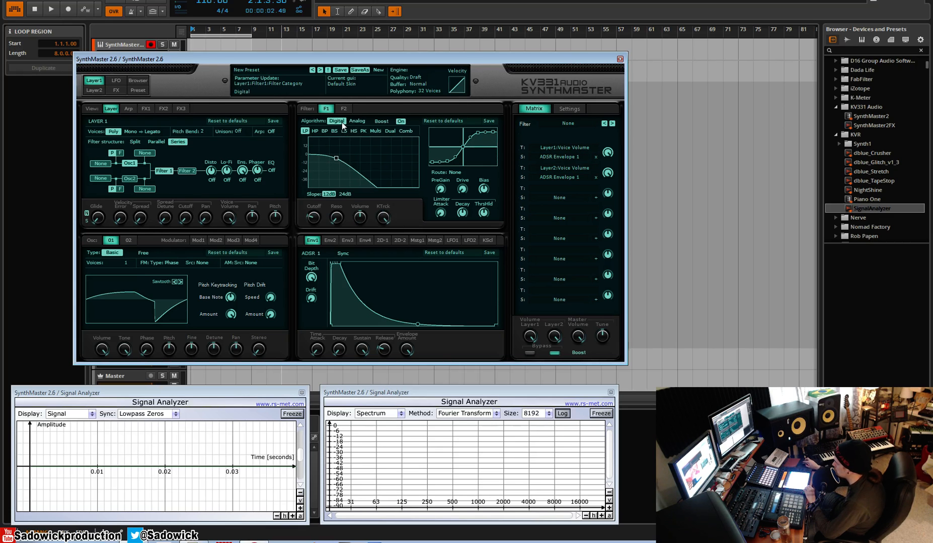
pyautogui.click(358, 122)
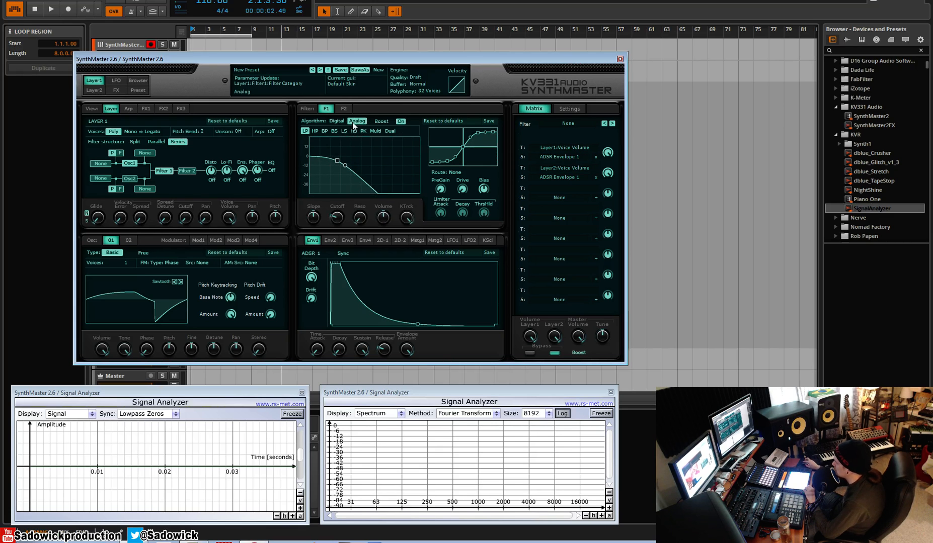
pyautogui.click(336, 121)
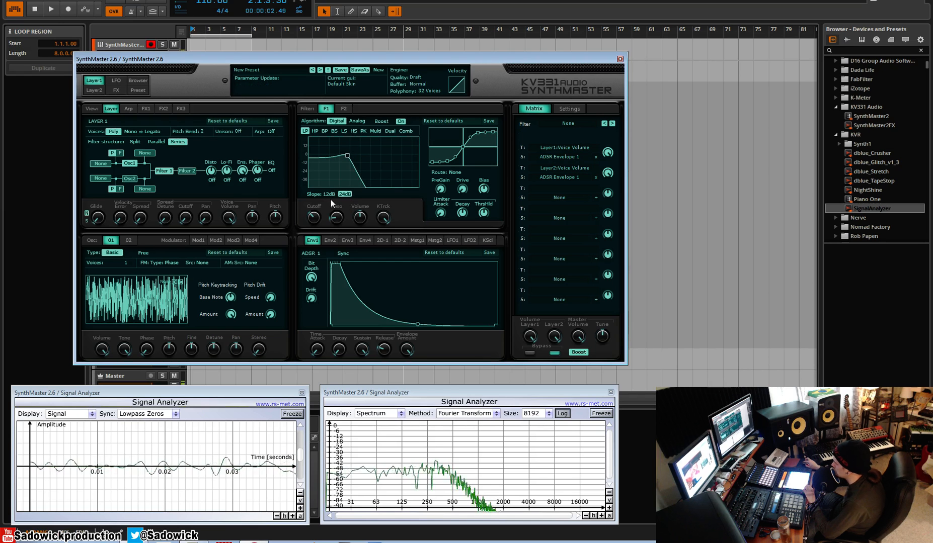
# Select the 24 dB slope for Filter 1's digital lowpass.
pyautogui.click(345, 195)
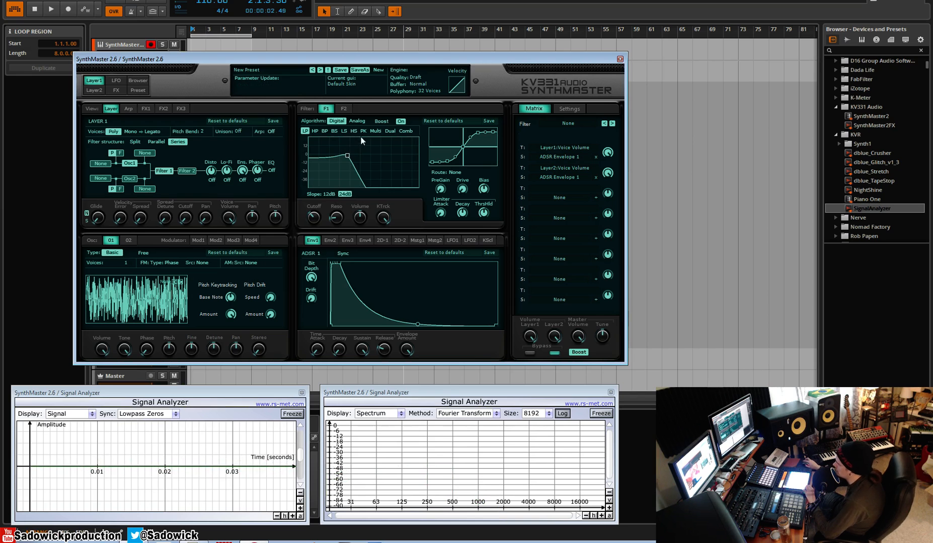
# Steepen Filter 1's slope to about +111, pull cutoff to ~49 Hz, go Analog and raise cutoff again.
pyautogui.moveTo(314, 217); pyautogui.dragTo(318, 211)
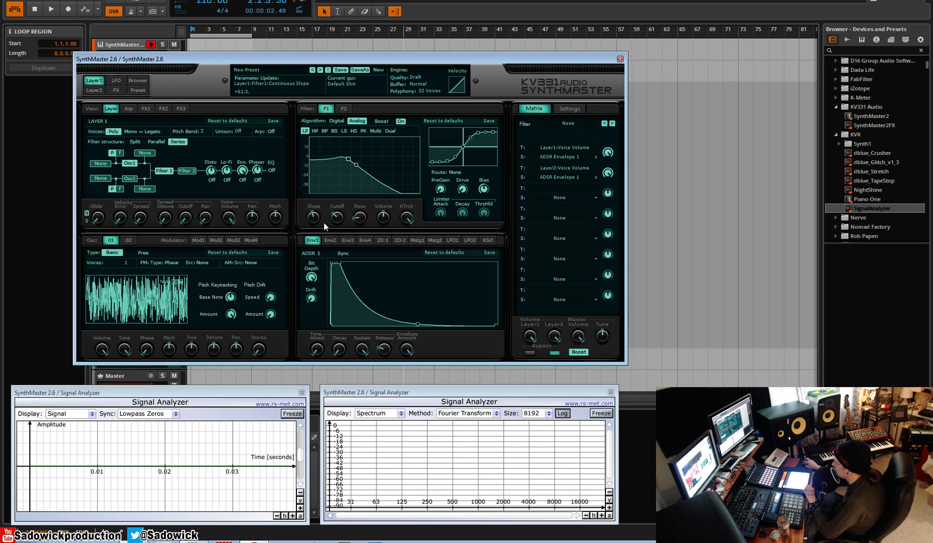
pyautogui.moveTo(350, 162); pyautogui.dragTo(355, 173)
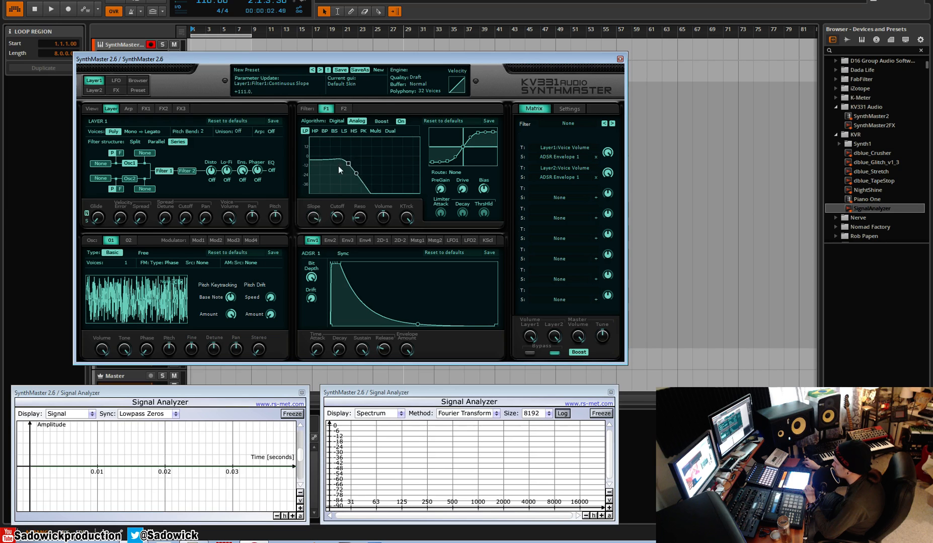
pyautogui.moveTo(348, 167); pyautogui.dragTo(354, 157)
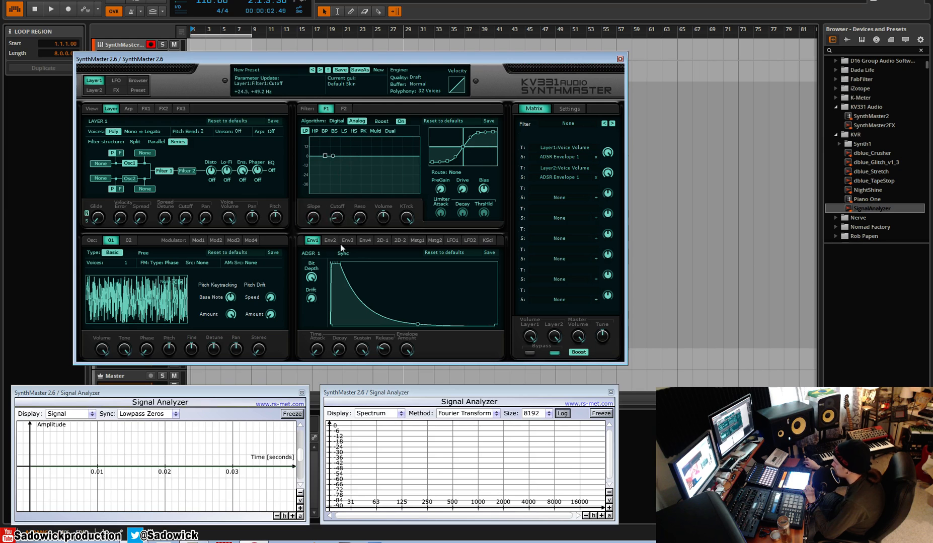
pyautogui.click(357, 122)
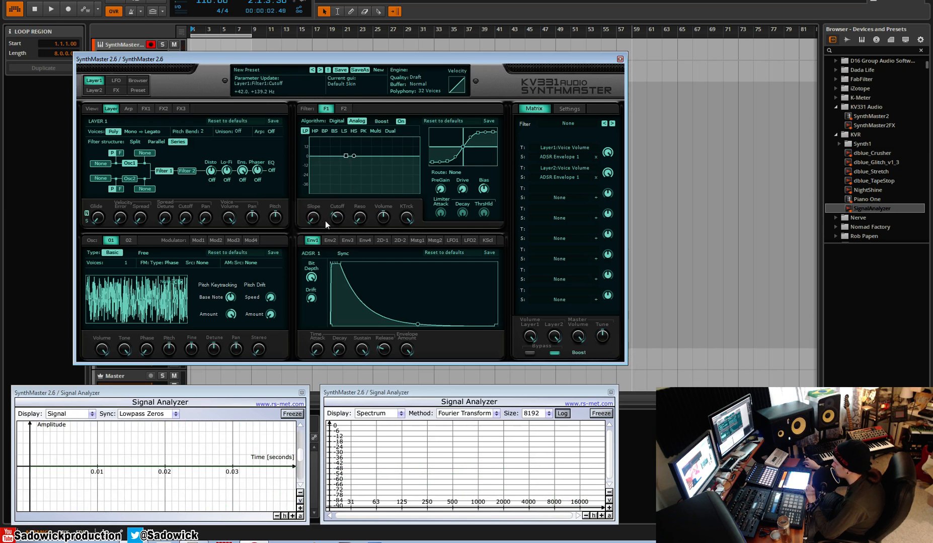
pyautogui.moveTo(312, 217); pyautogui.dragTo(312, 206)
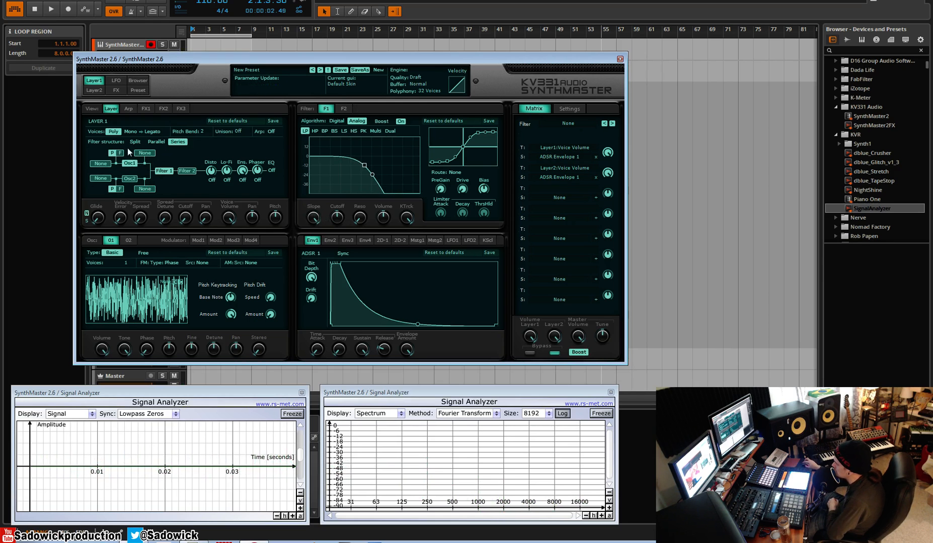
# Set Osc 1 to a 7-voice sawtooth, Filter 1 to Digital, and raise the filter resonance.
pyautogui.click(129, 164)
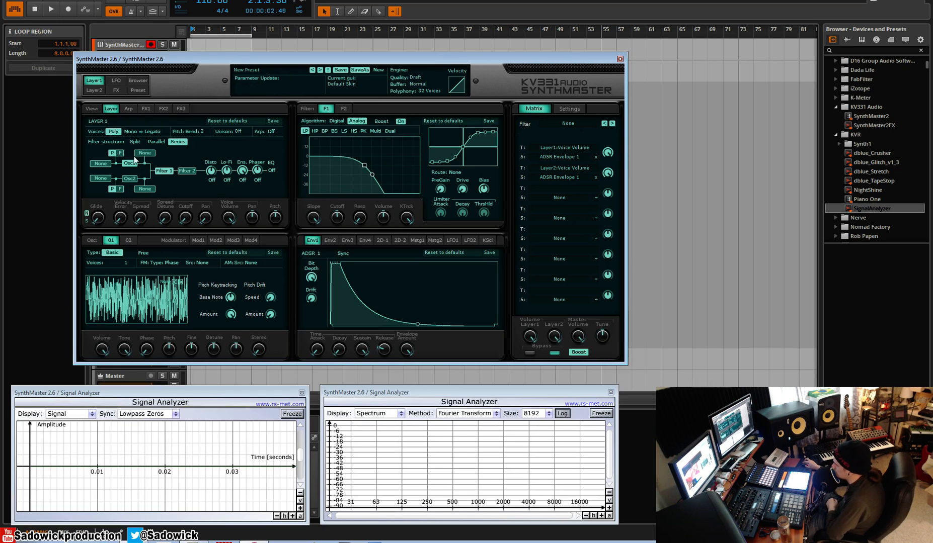
pyautogui.moveTo(114, 181)
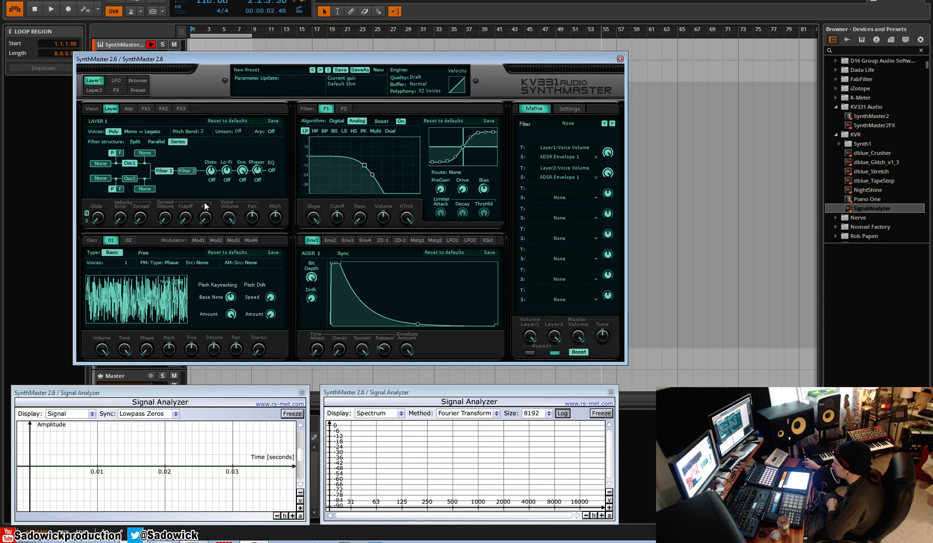
pyautogui.moveTo(336, 216); pyautogui.dragTo(336, 214)
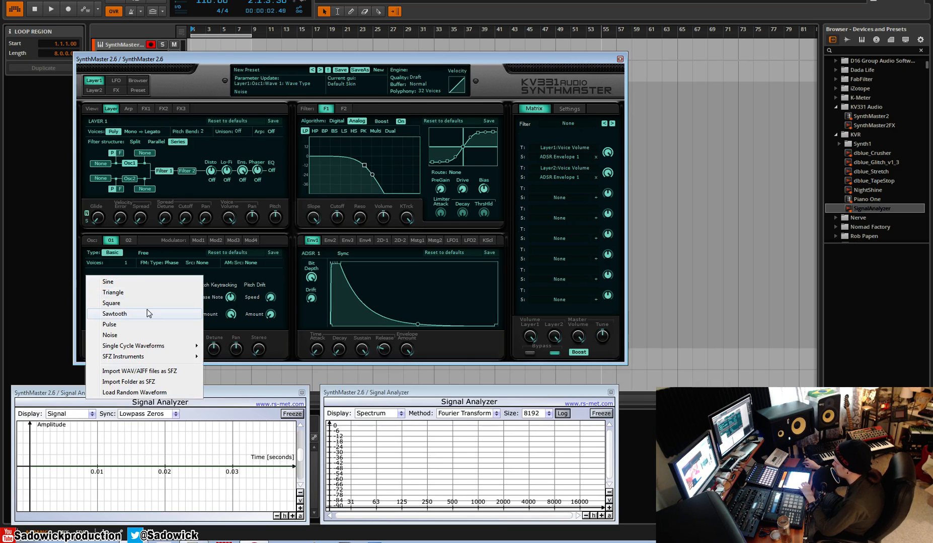
pyautogui.moveTo(142, 292)
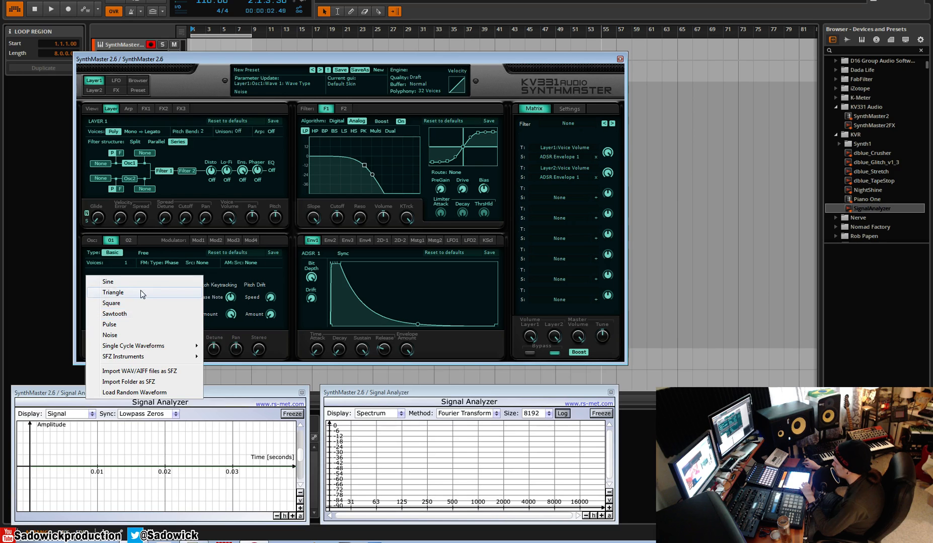
pyautogui.moveTo(122, 314)
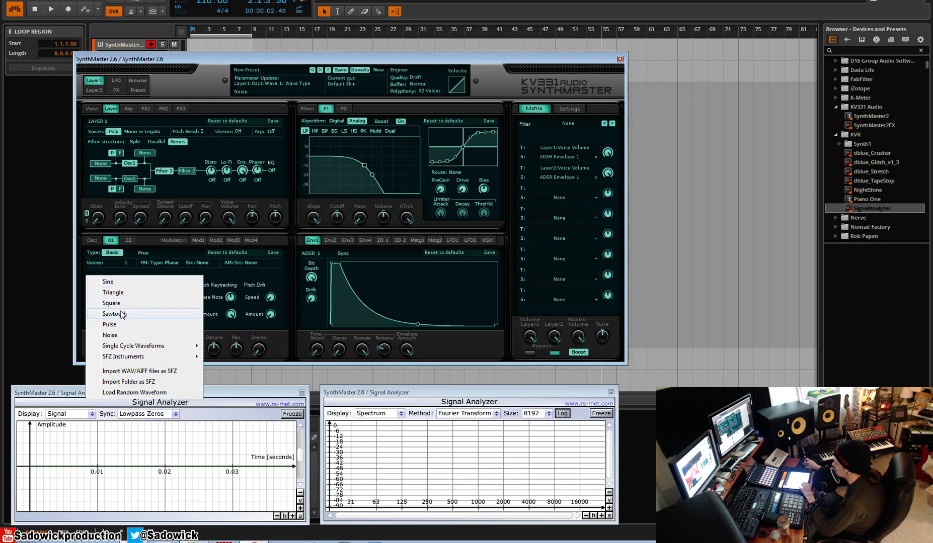
pyautogui.click(113, 314)
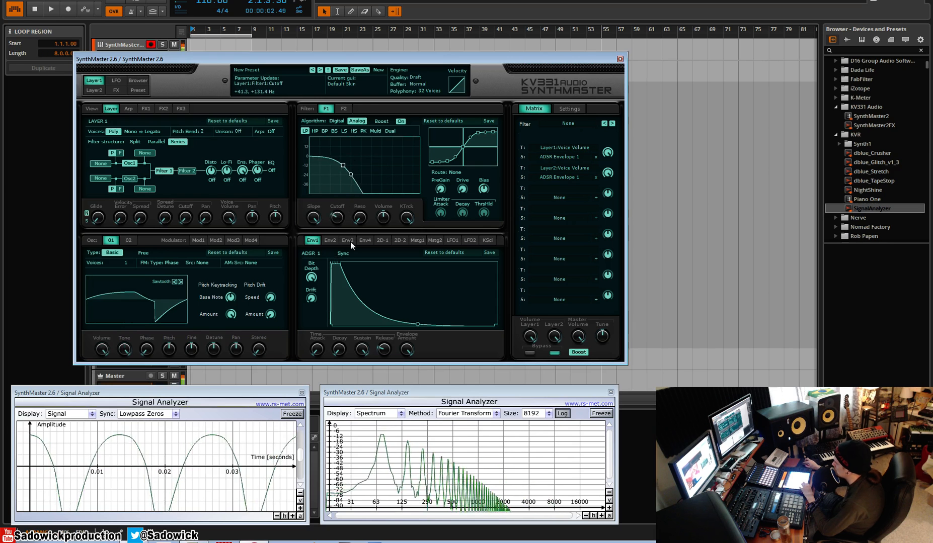
pyautogui.click(336, 121)
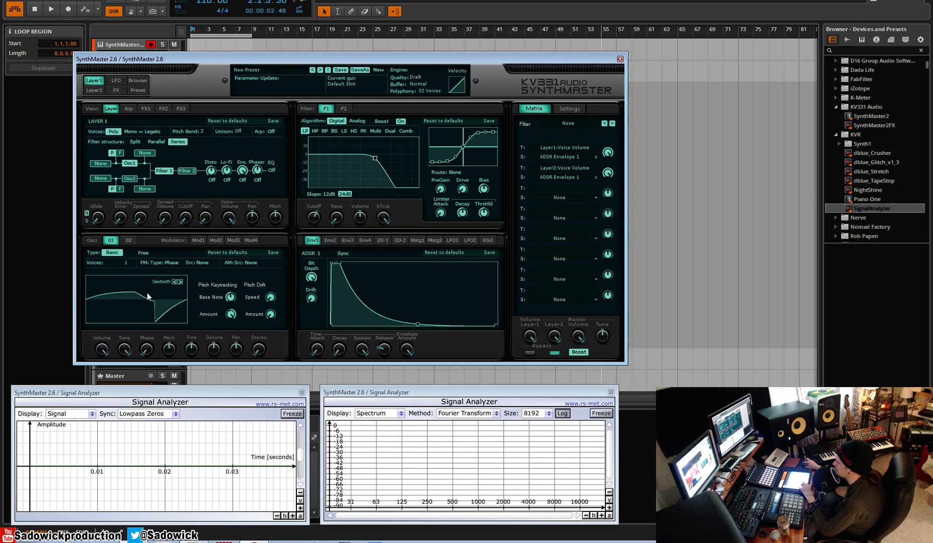
pyautogui.click(125, 263)
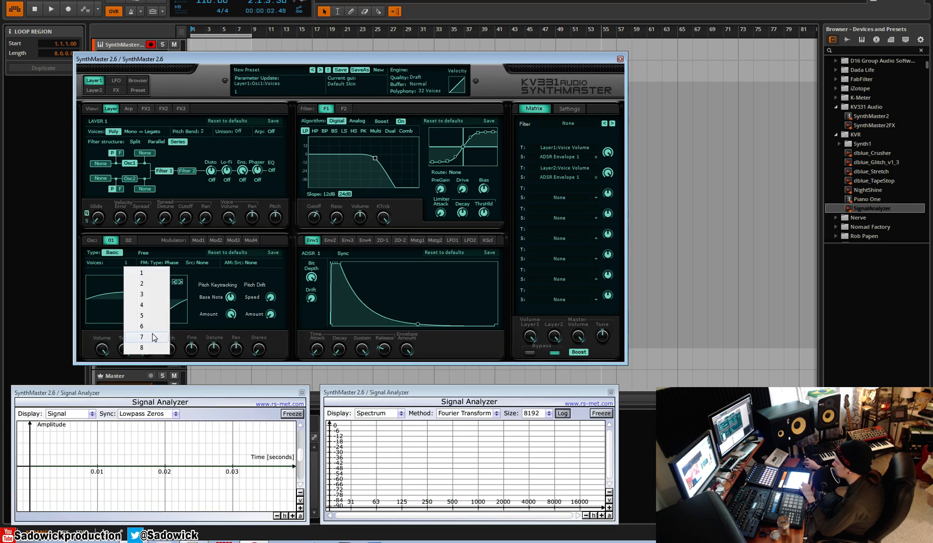
pyautogui.click(141, 337)
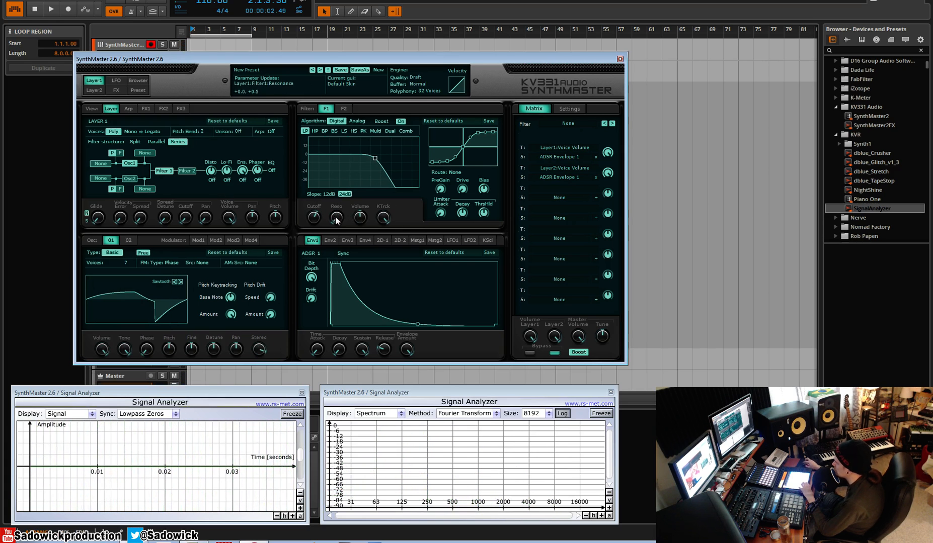
pyautogui.moveTo(314, 219); pyautogui.dragTo(314, 208)
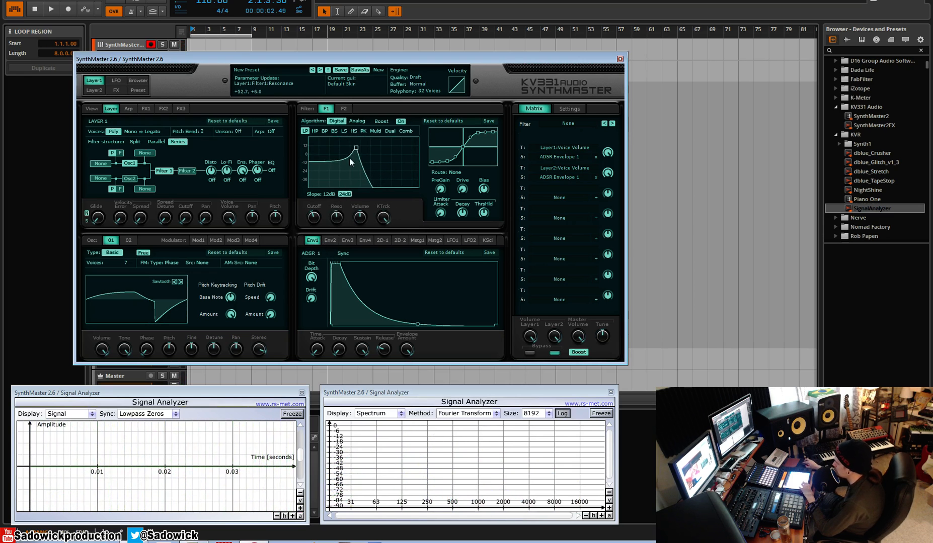
# Raise Filter 1's cutoff and audition its digital lowpass, bandstop and peak types.
pyautogui.moveTo(351, 149); pyautogui.dragTo(354, 161)
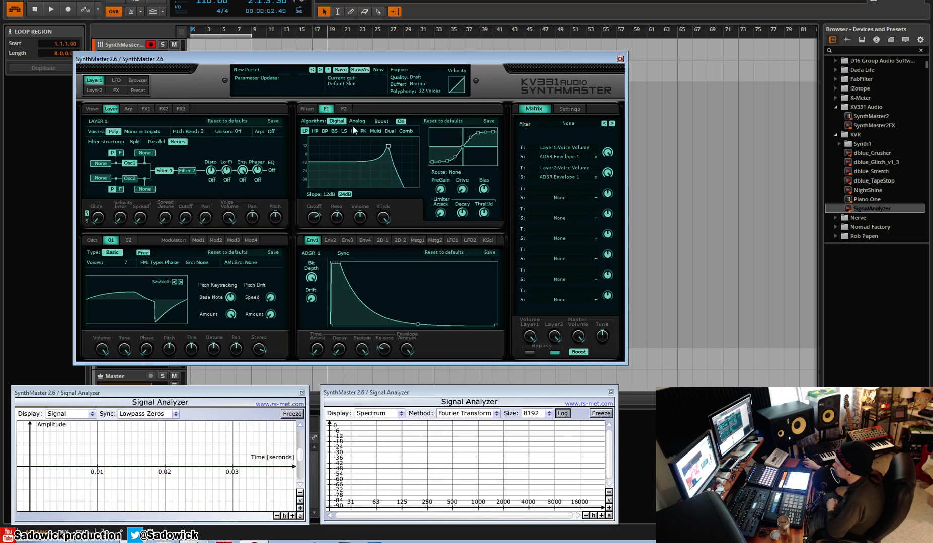
pyautogui.click(353, 131)
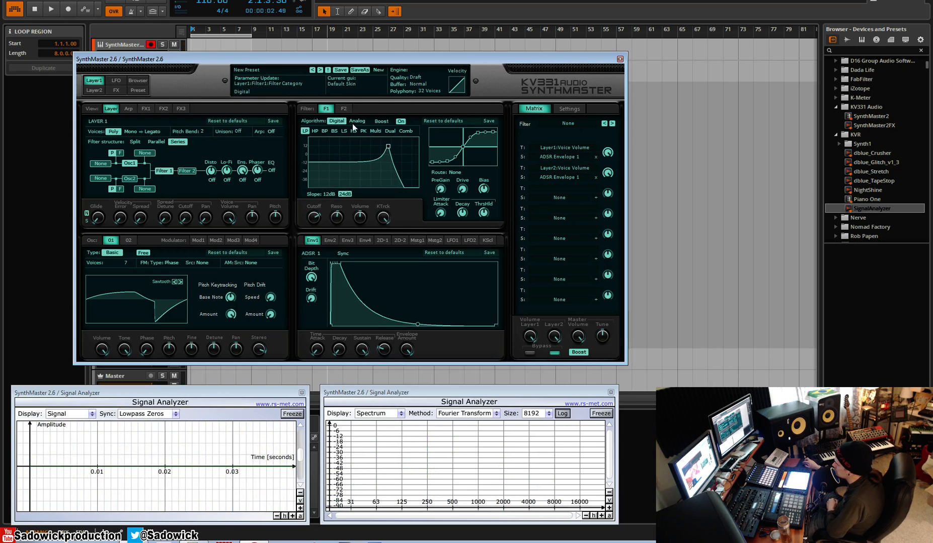
pyautogui.click(305, 130)
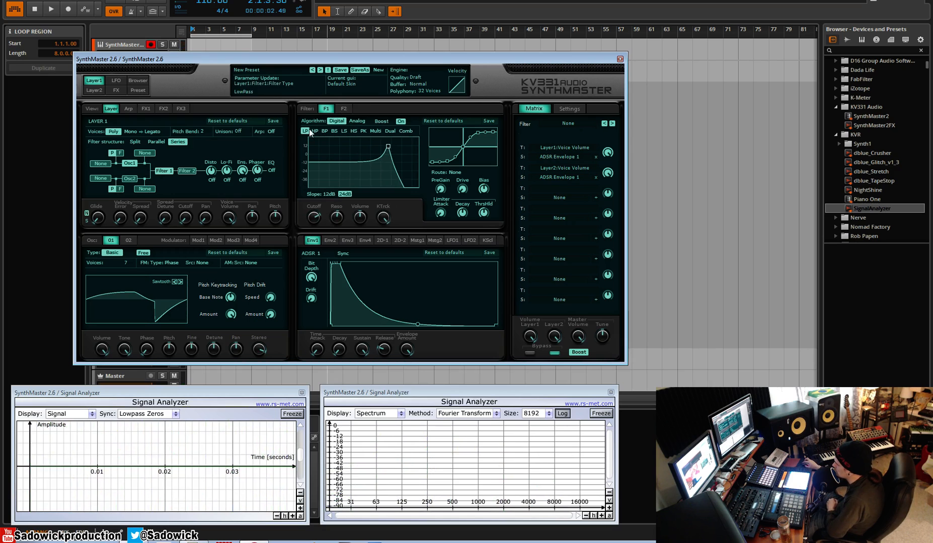
pyautogui.click(334, 131)
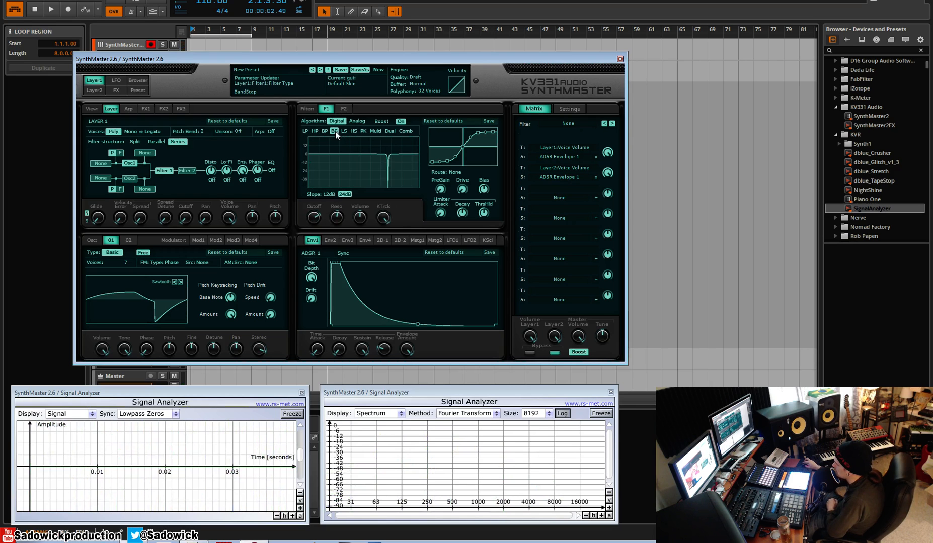
pyautogui.click(343, 131)
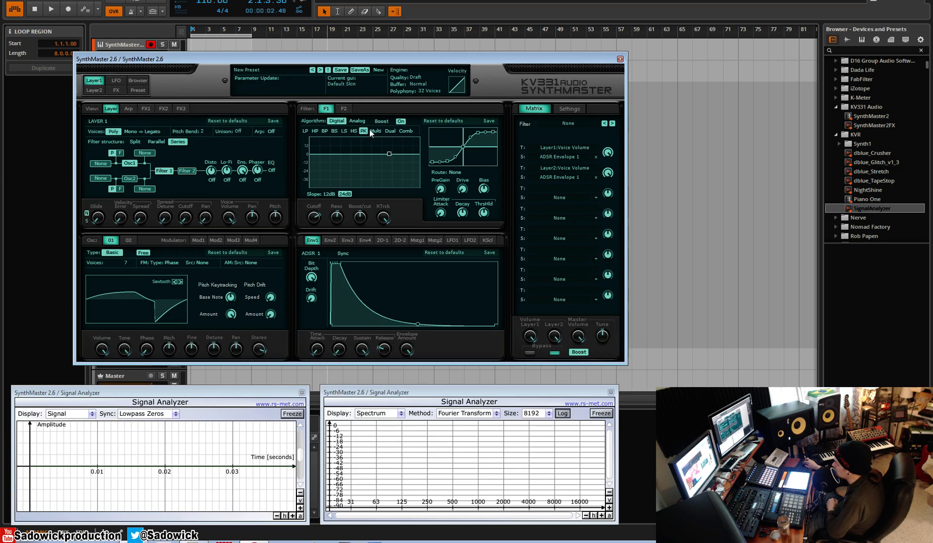
# Audition the multi, dual, comb and highpass types, then return Filter 1 to Analog.
pyautogui.click(374, 131)
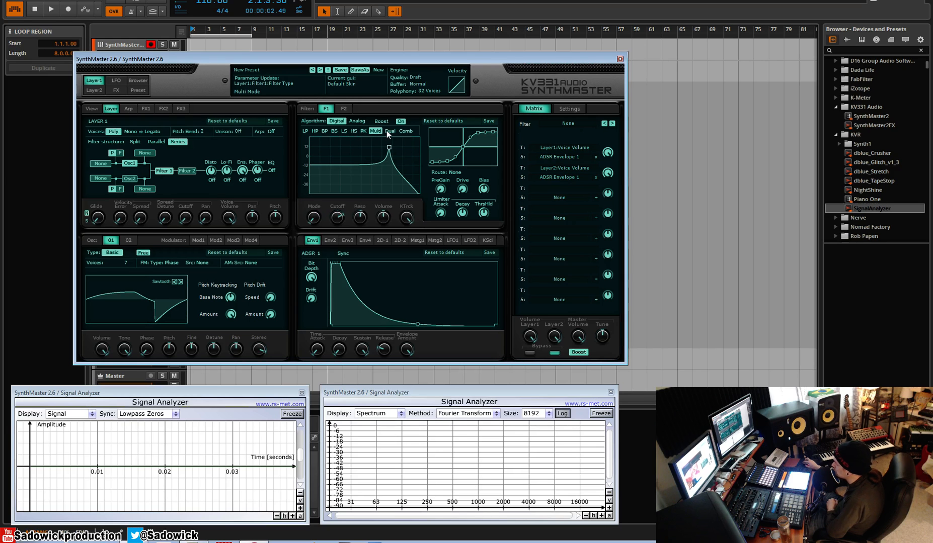
pyautogui.click(390, 131)
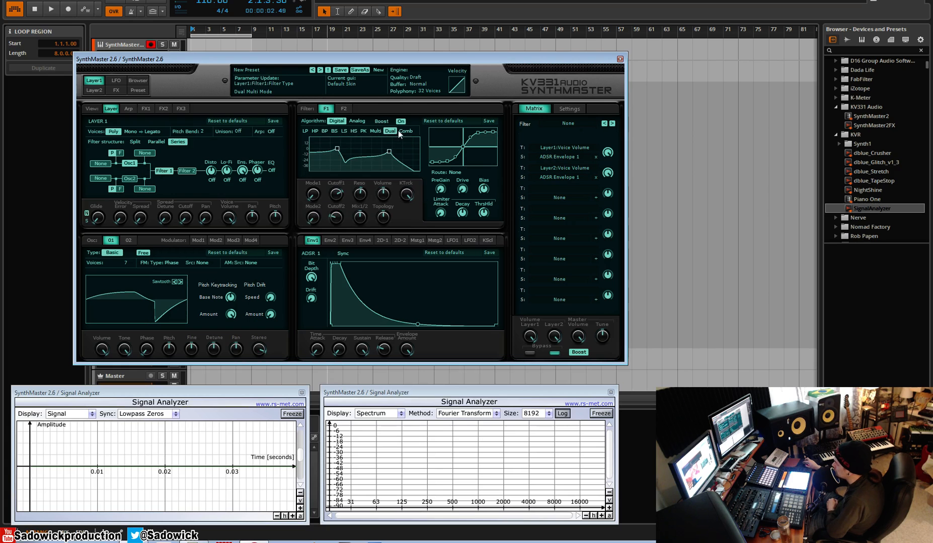
pyautogui.click(406, 131)
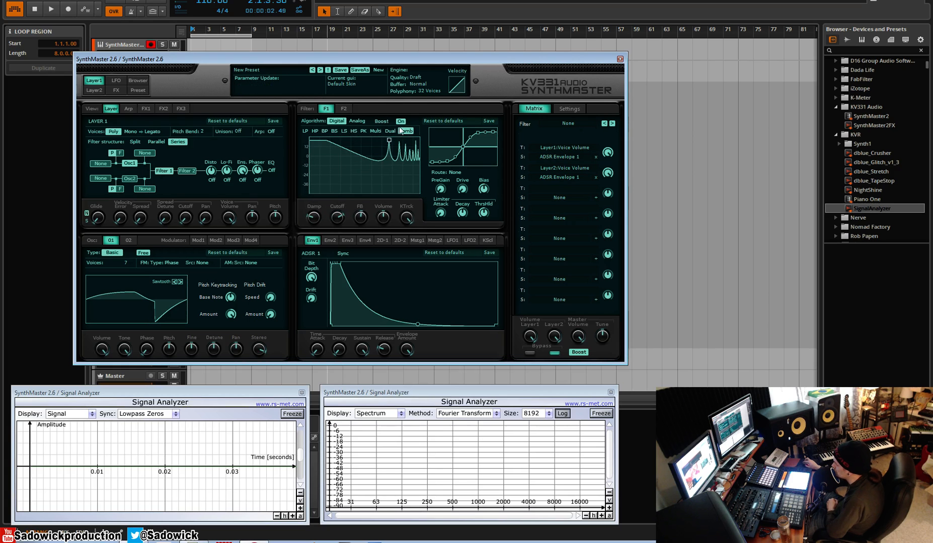
pyautogui.click(404, 131)
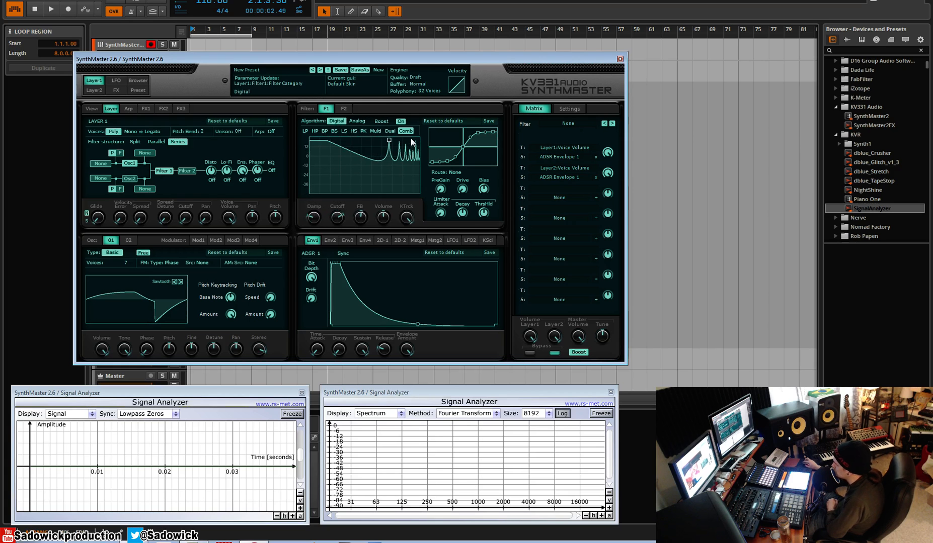
pyautogui.click(316, 130)
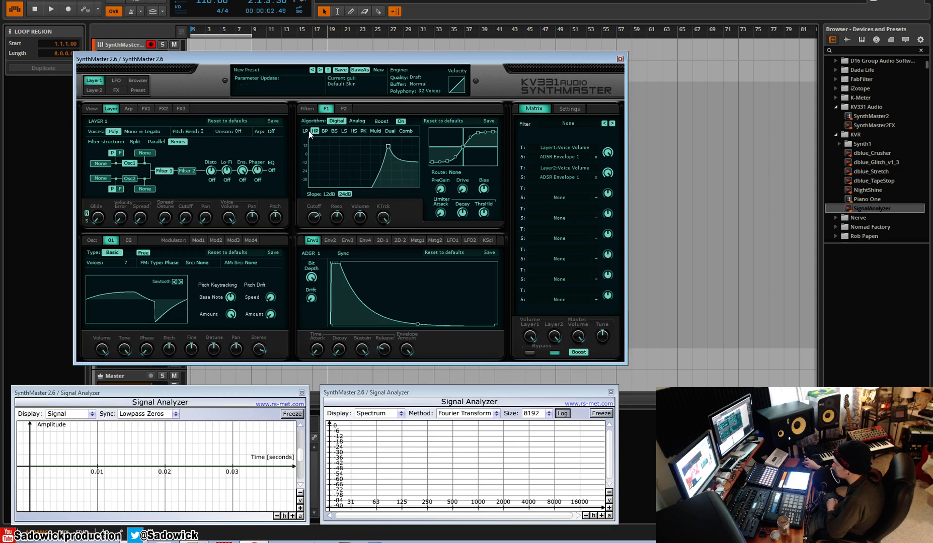
pyautogui.click(357, 122)
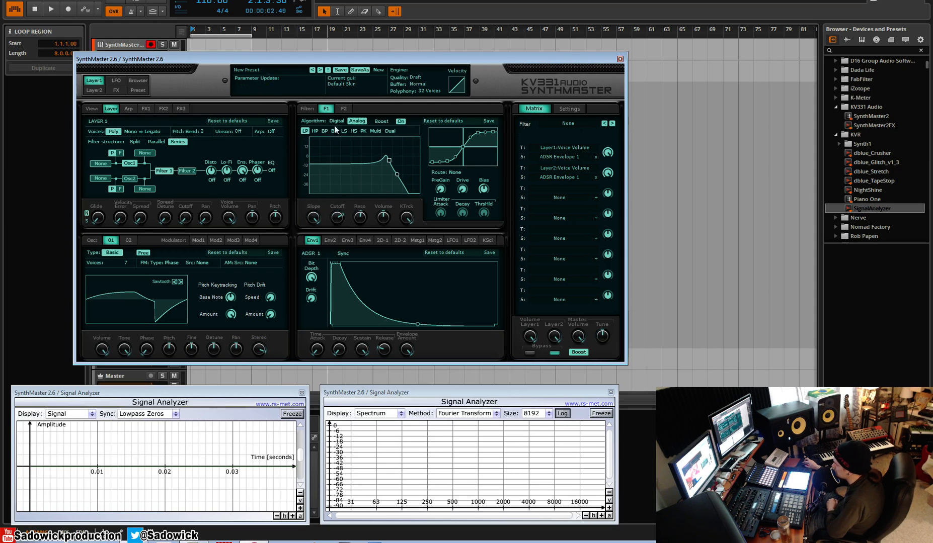
# Adjust Filter 1's cutoff, switch it to digital highpass, then to digital bandpass.
pyautogui.moveTo(387, 161); pyautogui.dragTo(360, 173)
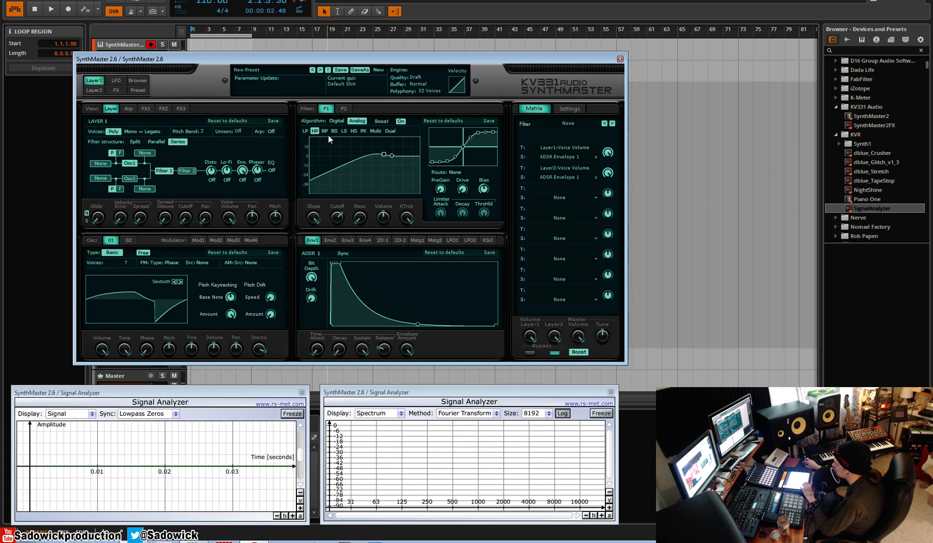
pyautogui.click(335, 122)
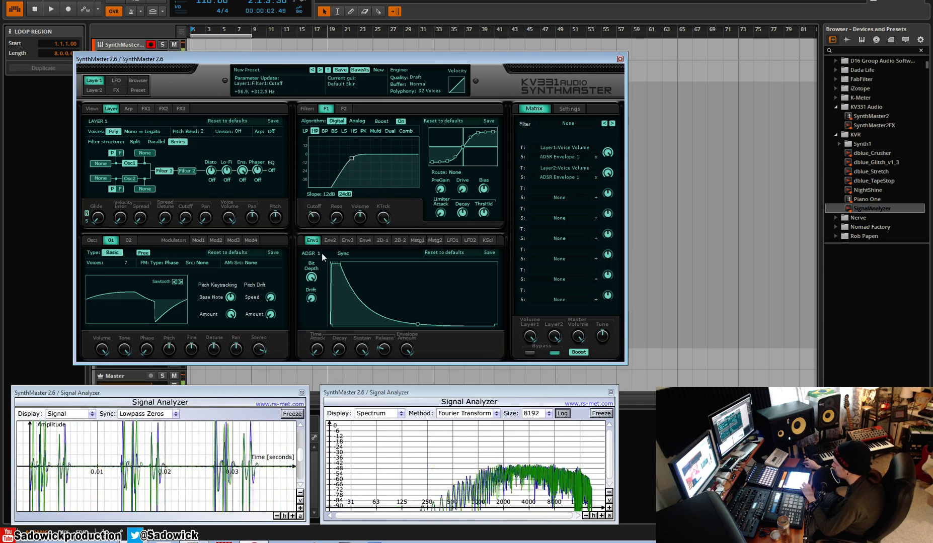
pyautogui.click(314, 131)
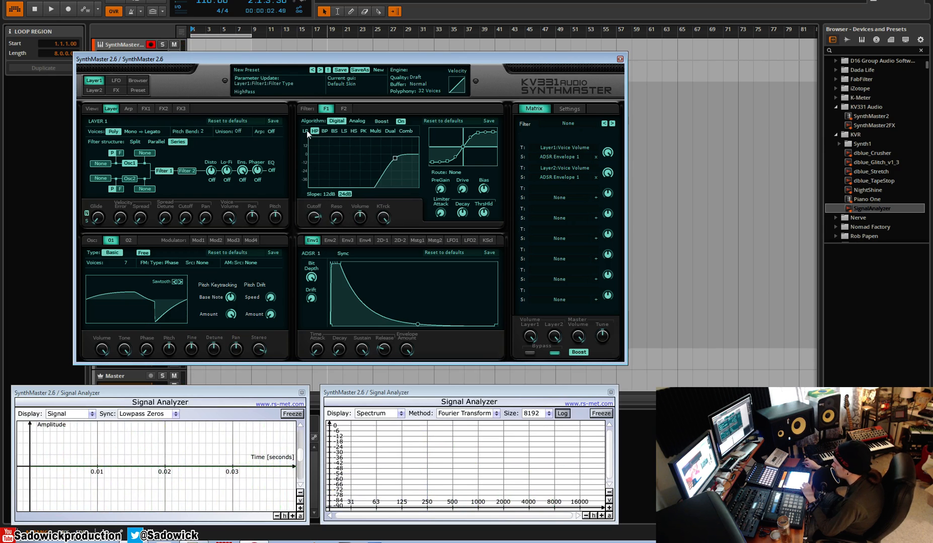
pyautogui.click(305, 131)
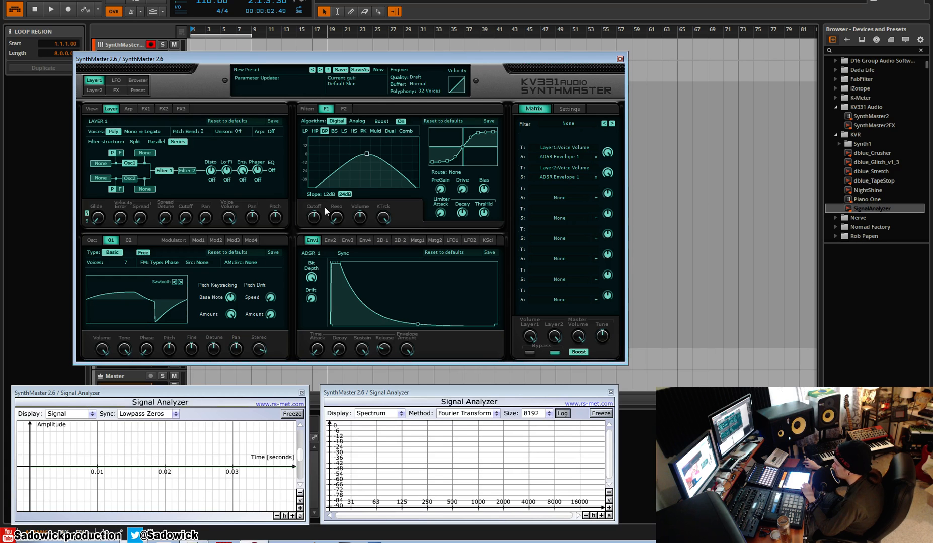
# Try Filter 1 as digital low shelf and peak with a reshaped curve, then settle on Multi.
pyautogui.moveTo(392, 167); pyautogui.dragTo(361, 154)
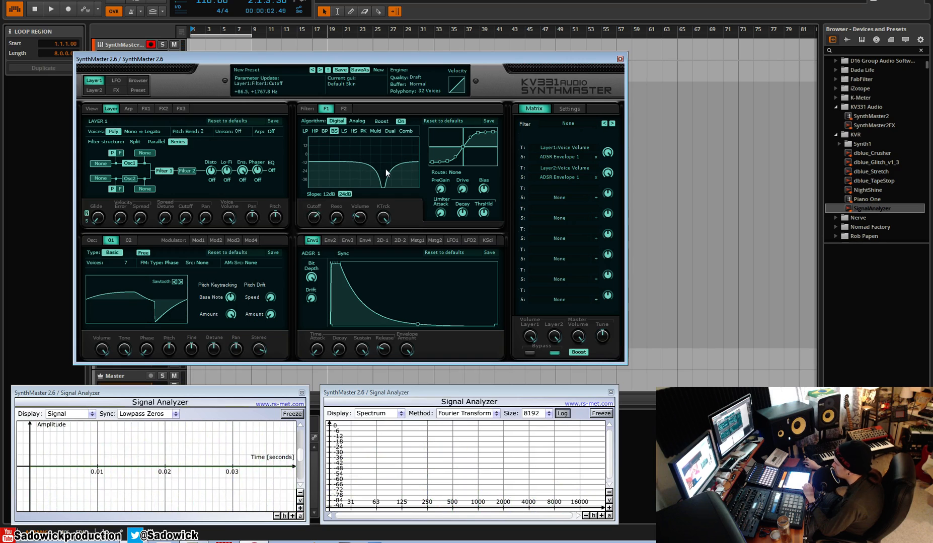
pyautogui.moveTo(387, 172)
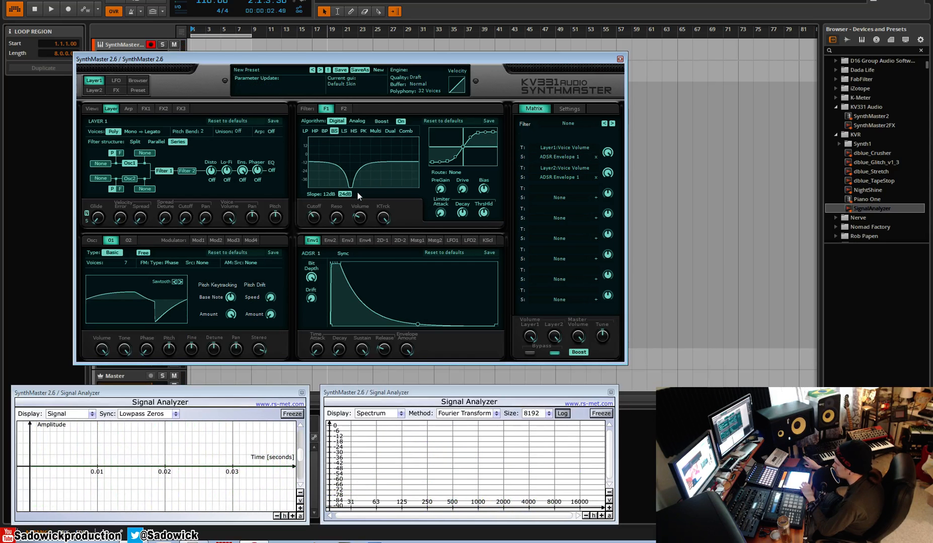
pyautogui.click(344, 131)
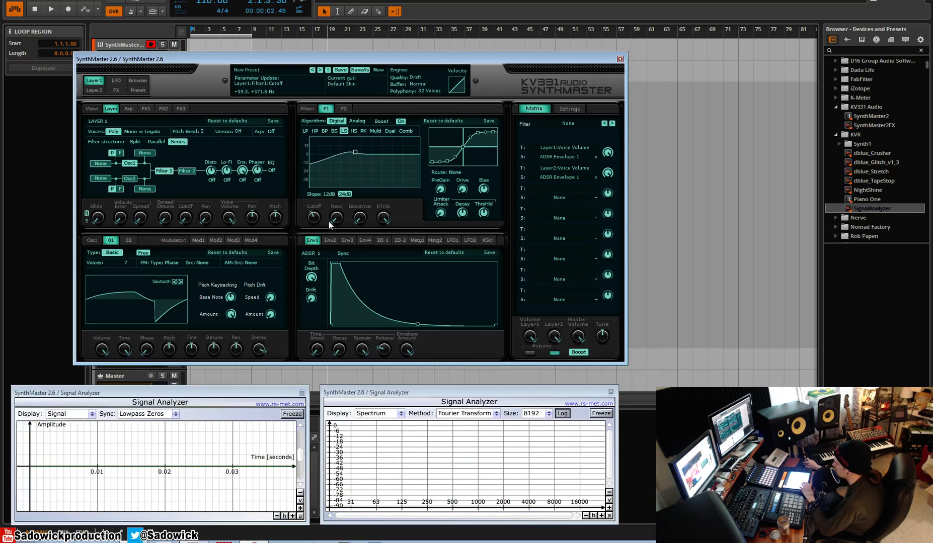
pyautogui.click(340, 195)
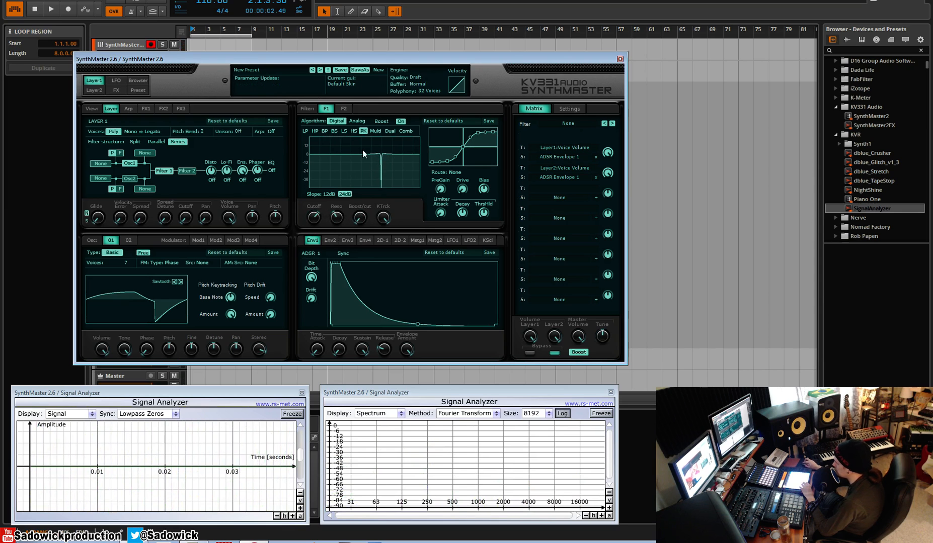
pyautogui.click(335, 130)
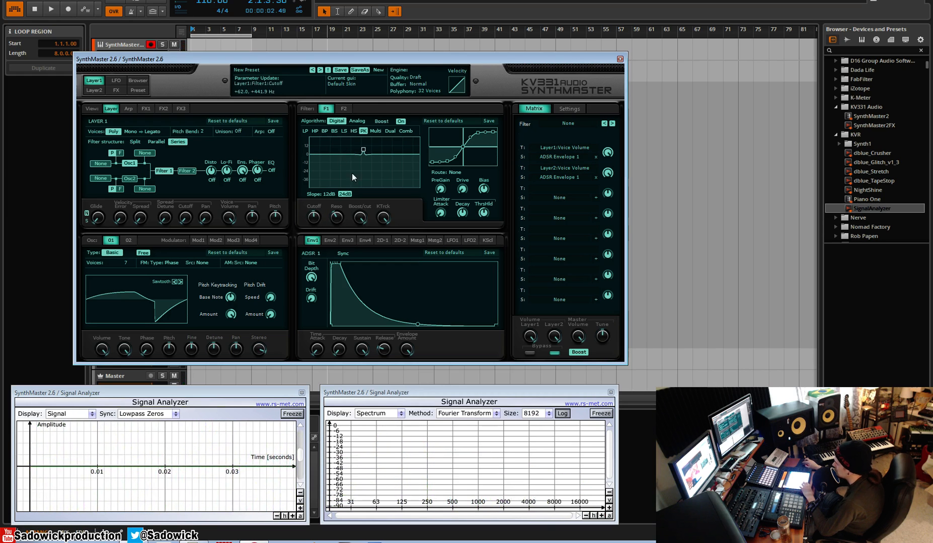
pyautogui.click(374, 131)
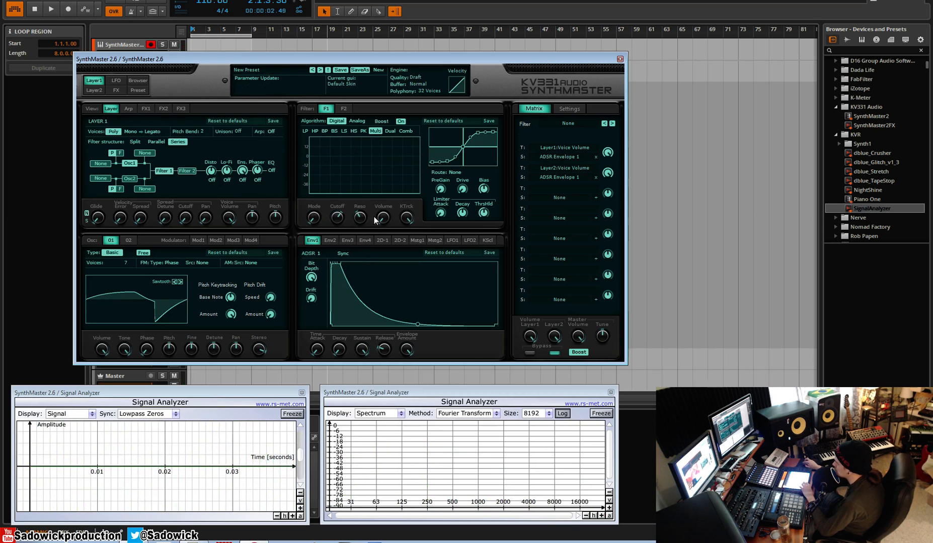
# Sweep the Multi filter's Mode knob to morph Filter 1 between shapes.
pyautogui.moveTo(383, 217); pyautogui.dragTo(383, 209)
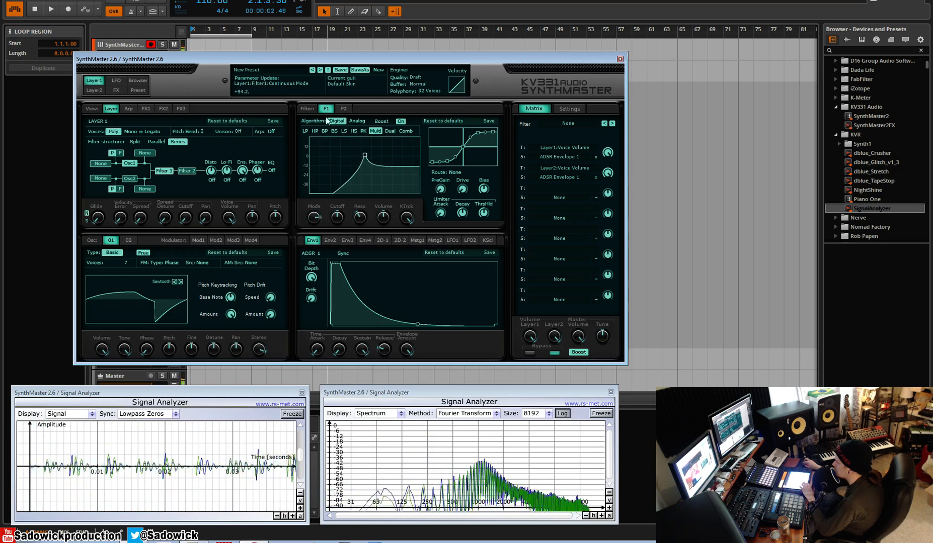
pyautogui.rightClick(313, 217)
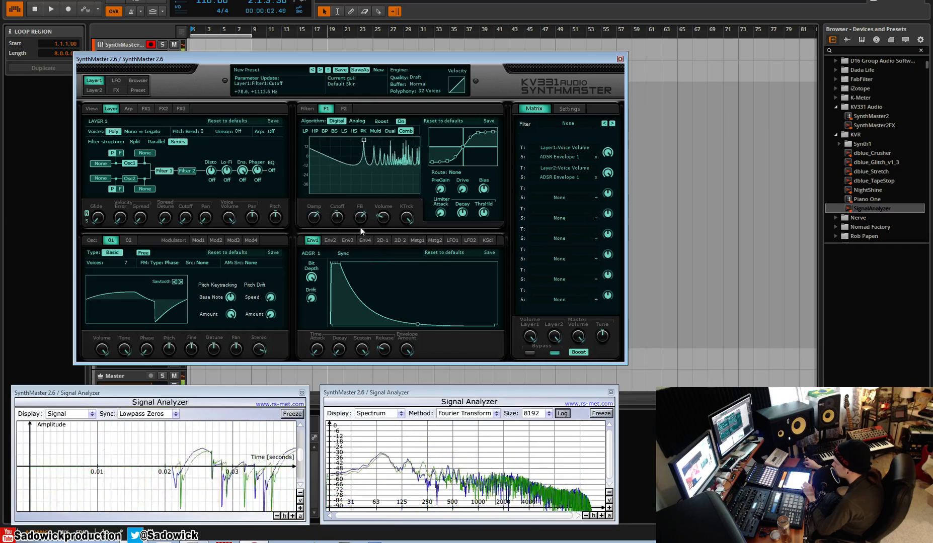
# Tune the comb filter's response, then switch Filter 1 to the analog models.
pyautogui.moveTo(359, 218); pyautogui.dragTo(360, 213)
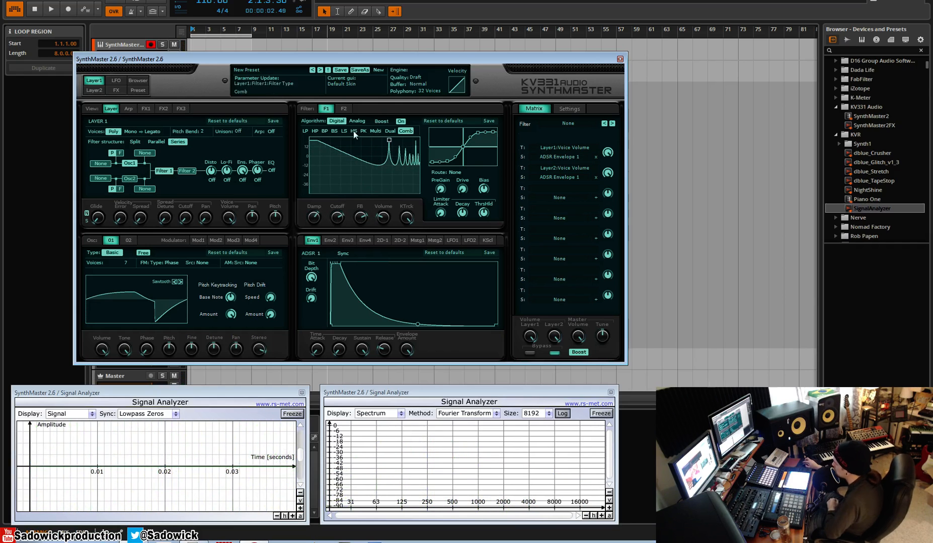
pyautogui.click(357, 121)
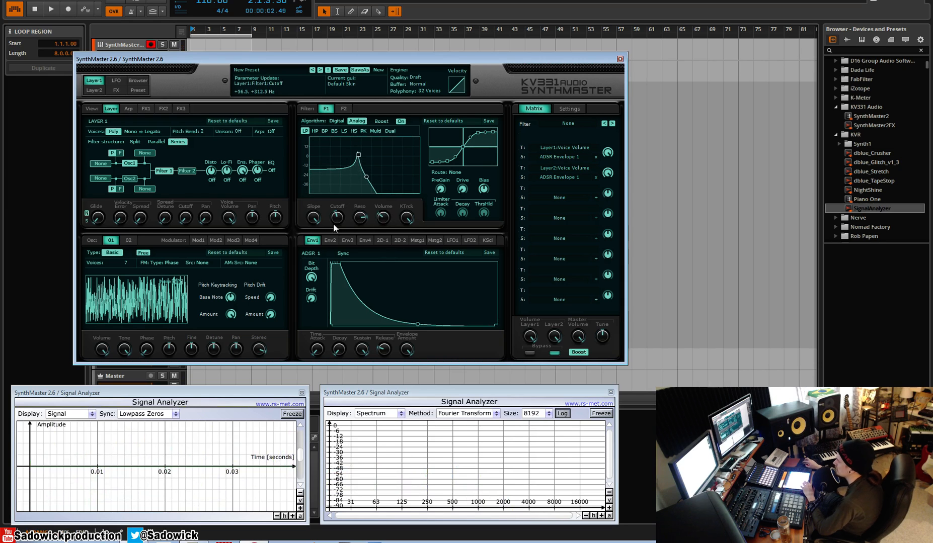
# Sweep Filter 1's analog lowpass cutoff and adjust its resonance on the noise source.
pyautogui.moveTo(336, 218); pyautogui.dragTo(342, 214)
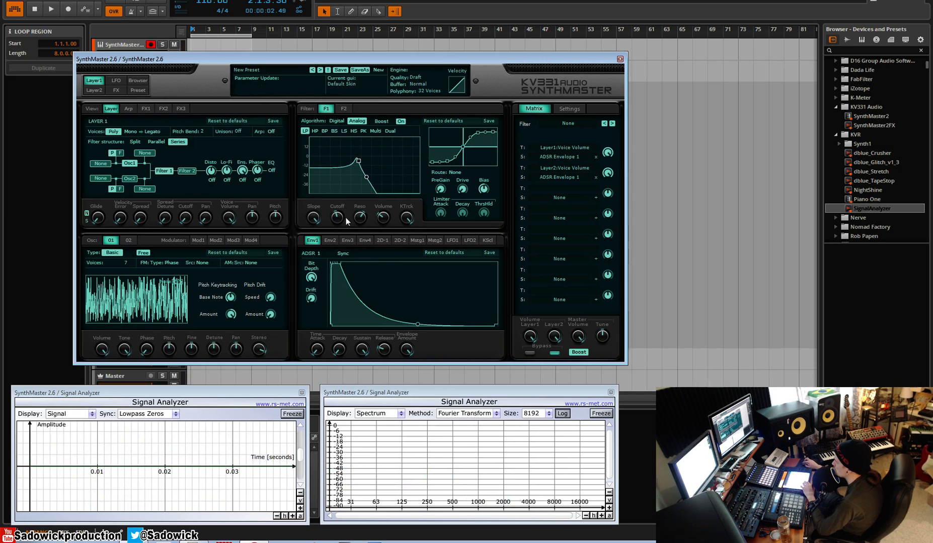
pyautogui.moveTo(360, 217); pyautogui.dragTo(359, 212)
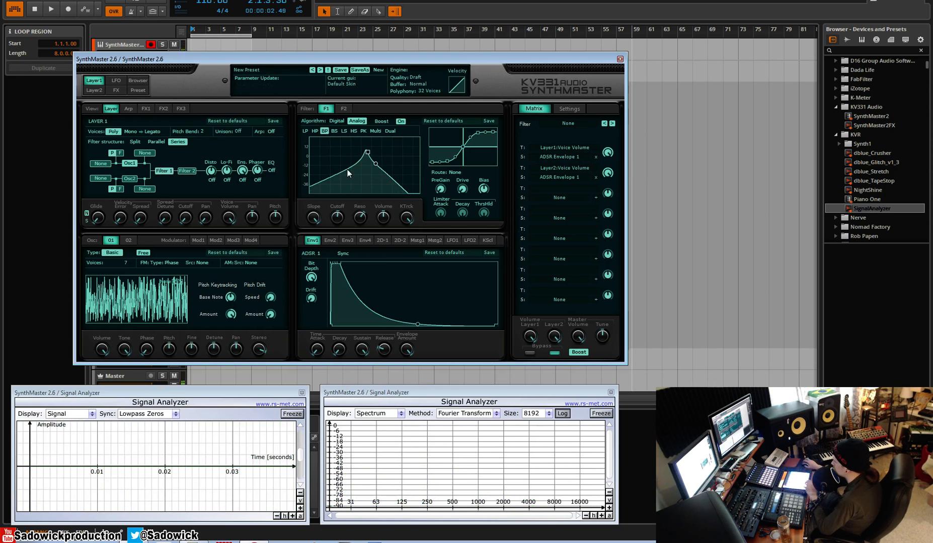
pyautogui.moveTo(430, 186)
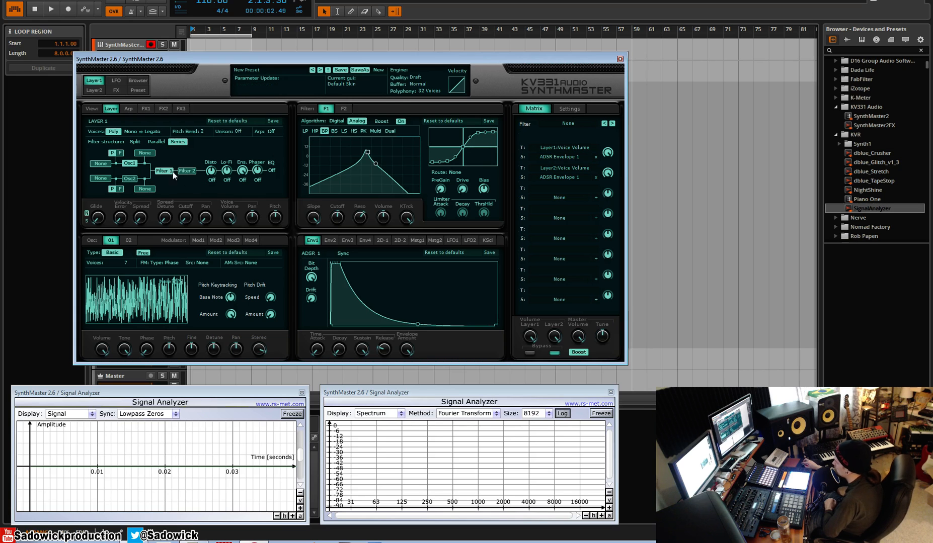
# Tweak the Multi slope, switch Filter 1 to Dual, and set Osc1 to a square wave.
pyautogui.moveTo(359, 216); pyautogui.dragTo(360, 217)
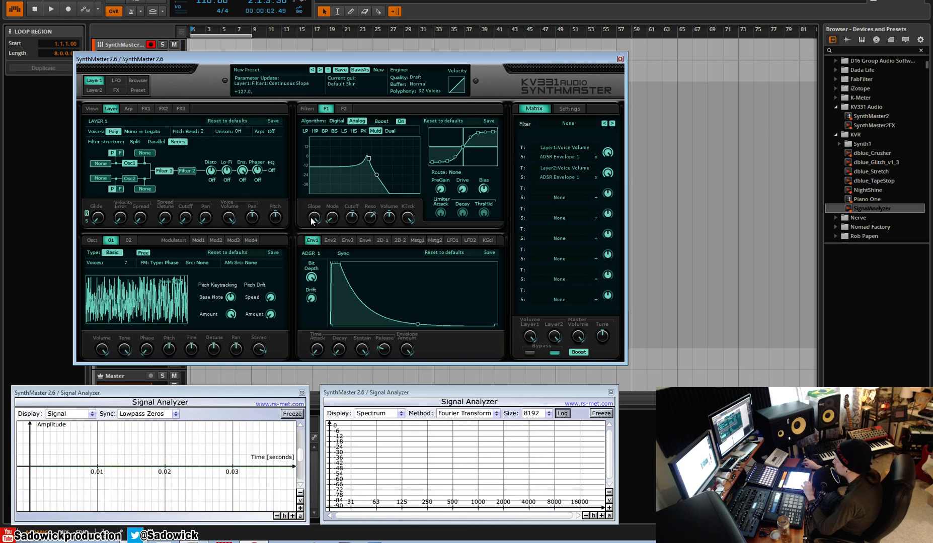
pyautogui.click(390, 131)
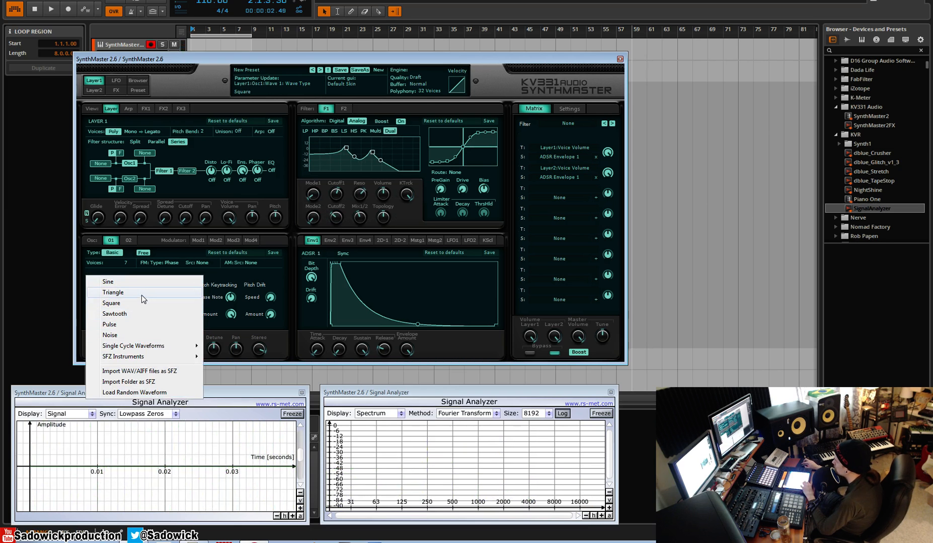
pyautogui.click(111, 304)
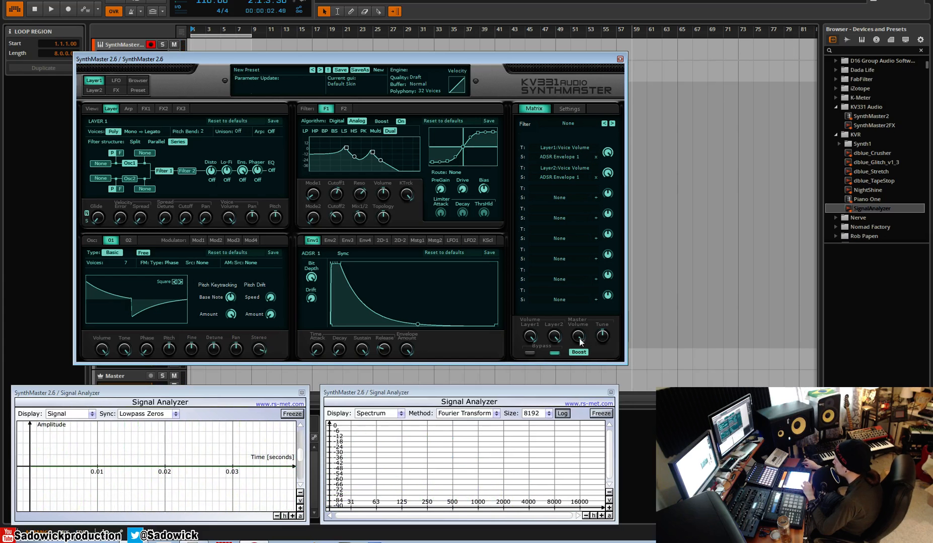
pyautogui.click(189, 171)
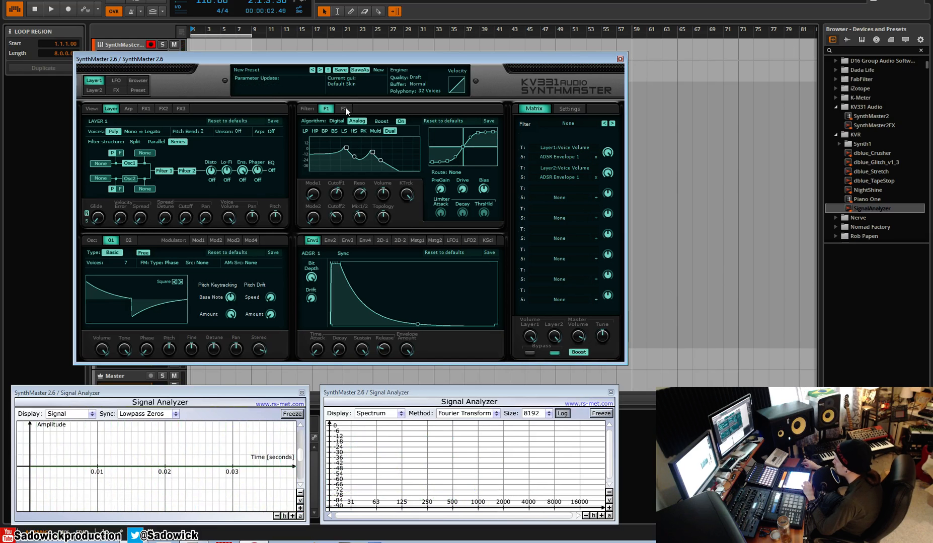
# Set Filter 2 to Analog models, then move Filter 1 to Digital Dual.
pyautogui.click(344, 109)
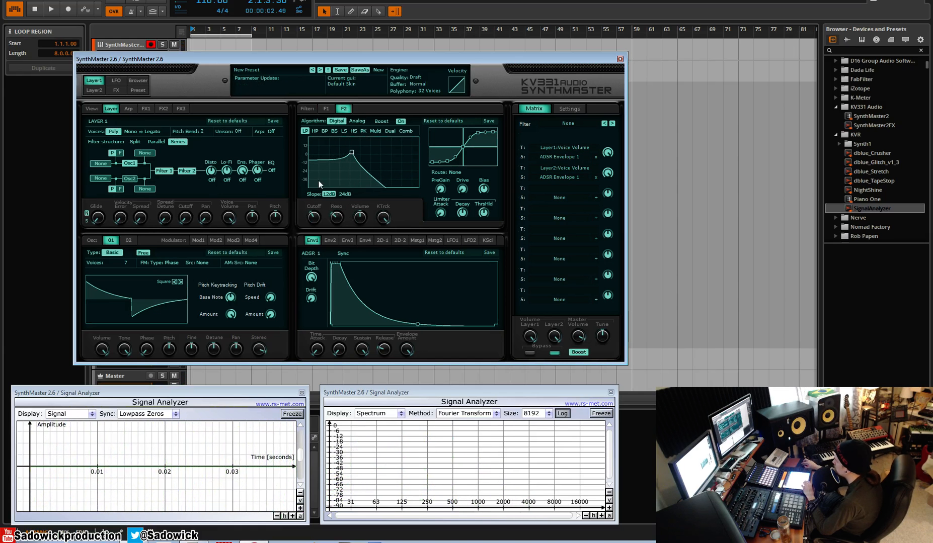
pyautogui.click(357, 123)
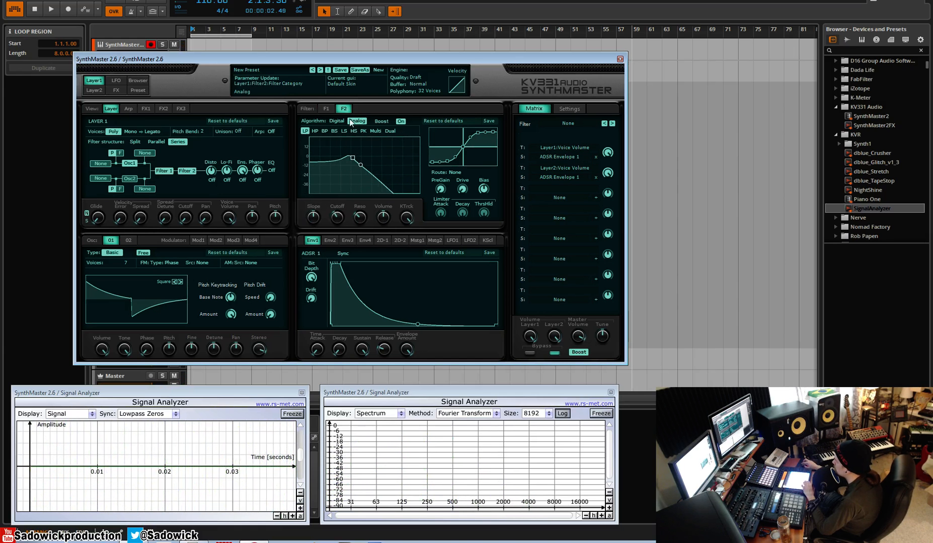
pyautogui.click(325, 108)
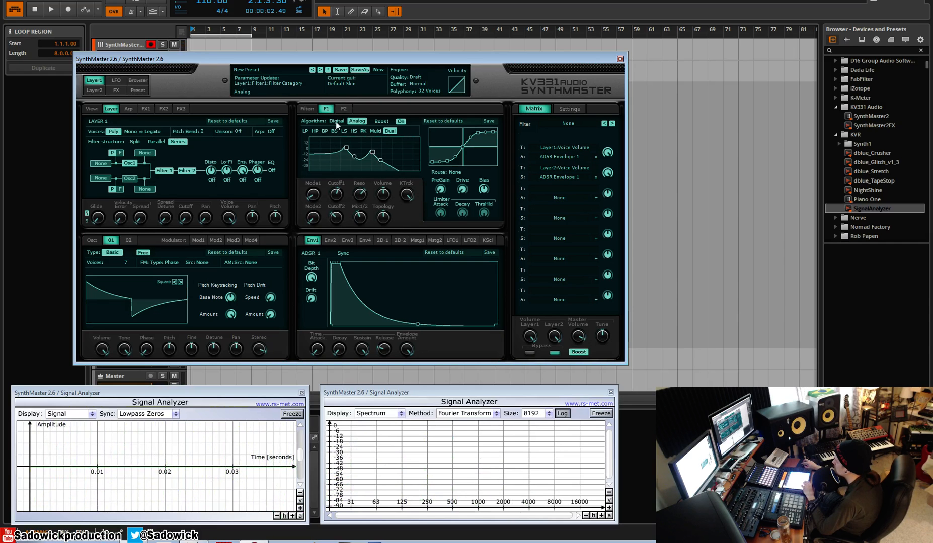
pyautogui.click(337, 121)
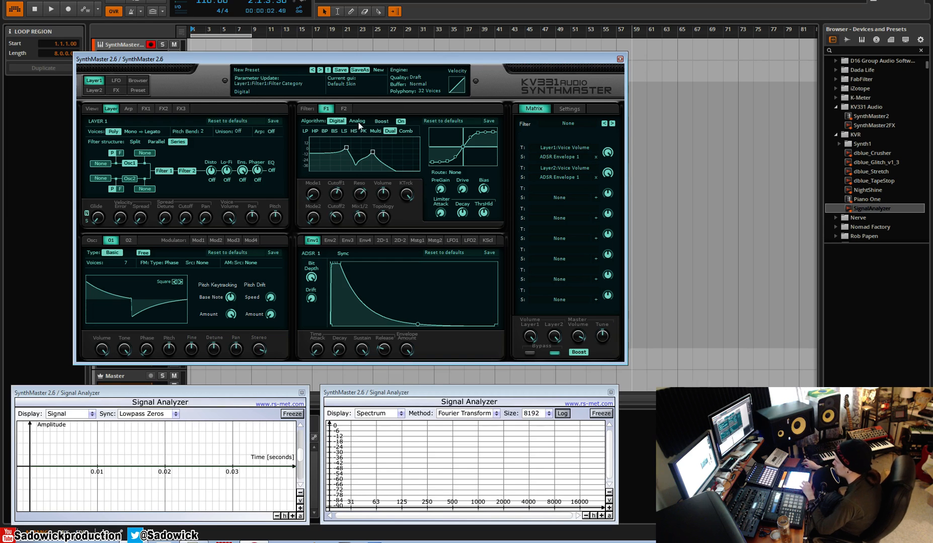
pyautogui.click(357, 122)
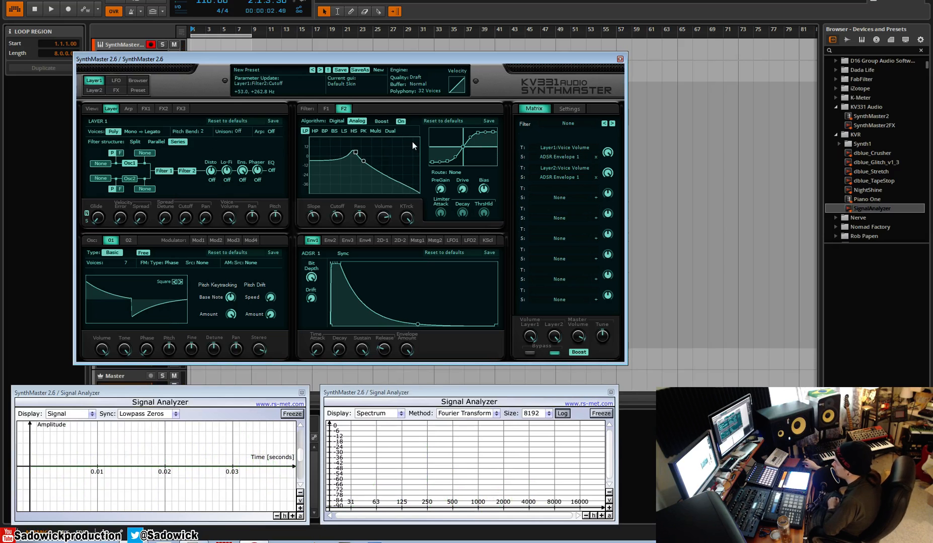
pyautogui.moveTo(414, 143)
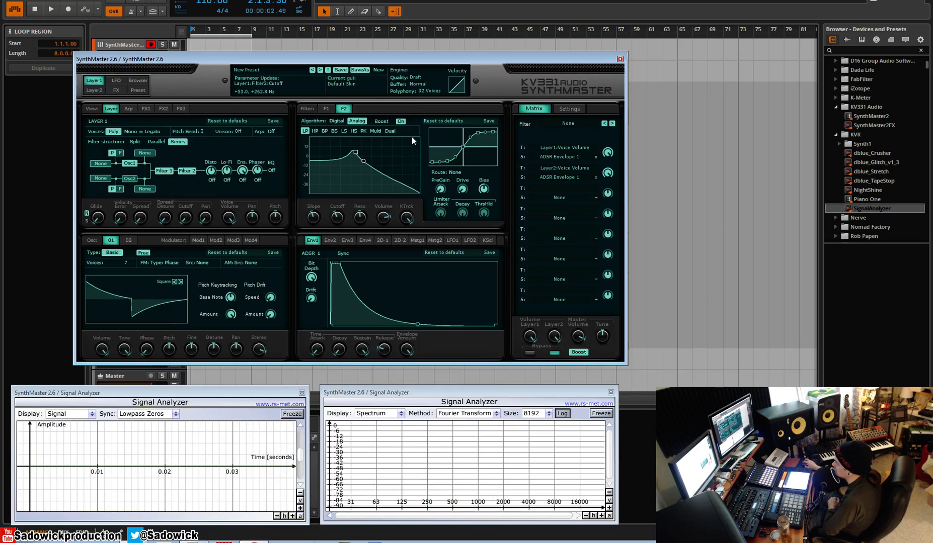